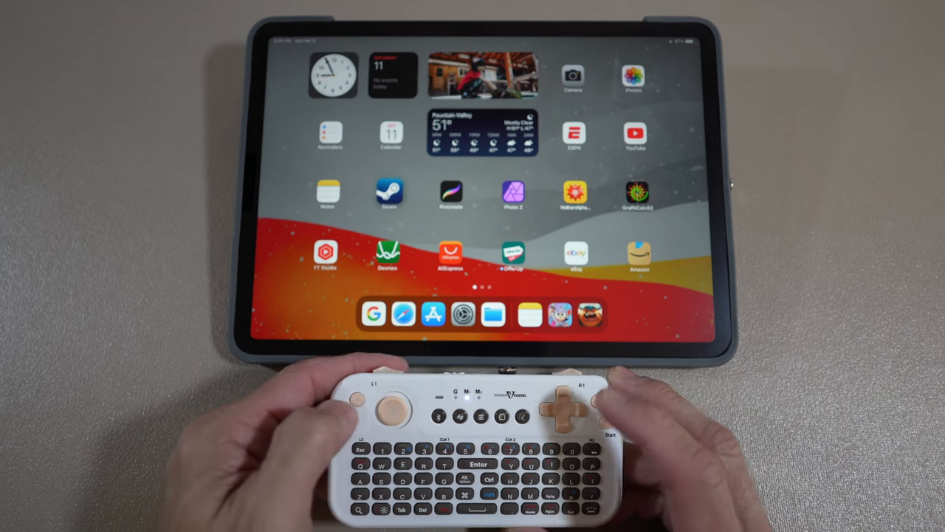
Open iPad Settings to the General > Trackpad & Mouse page to review its options.
{"action": "left_click", "coordinate": [389, 194]}
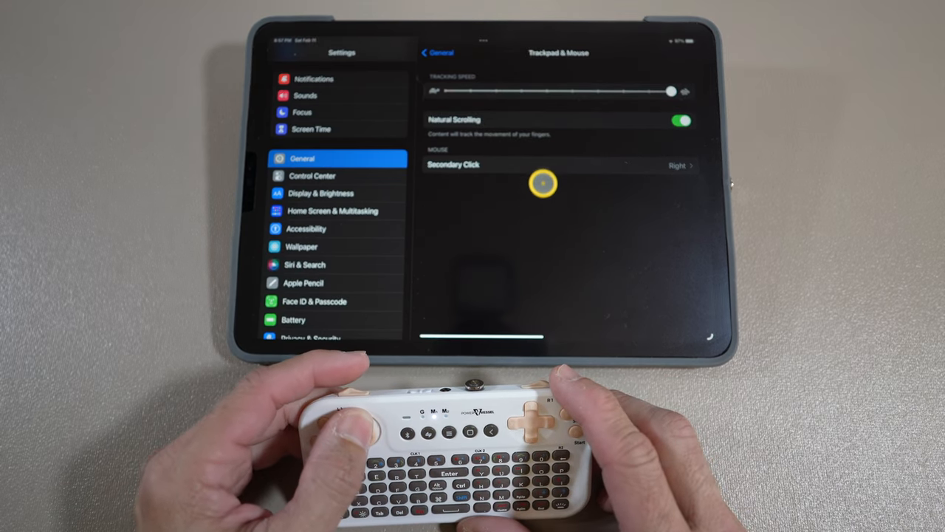
{"action": "mouse_move", "coordinate": [542, 71]}
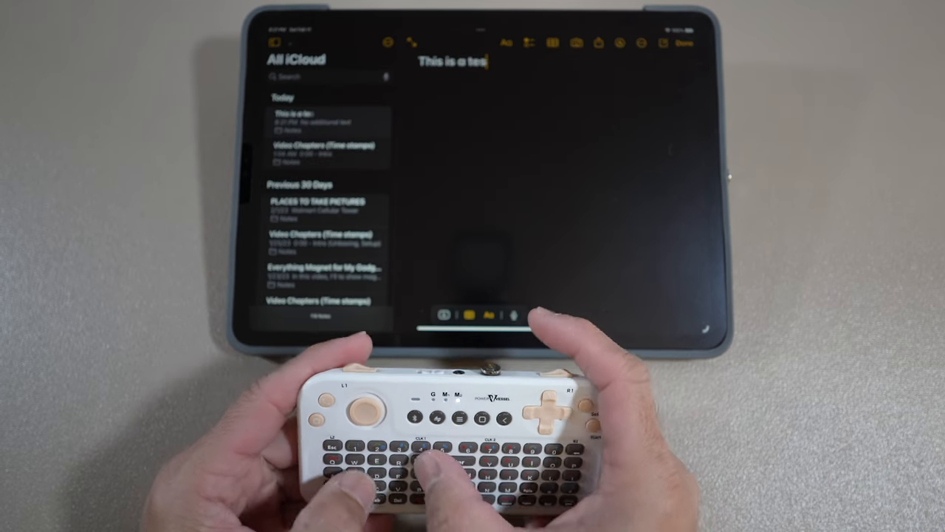
Finish the note so it reads 'This is a test.'.
{"action": "type", "text": "t."}
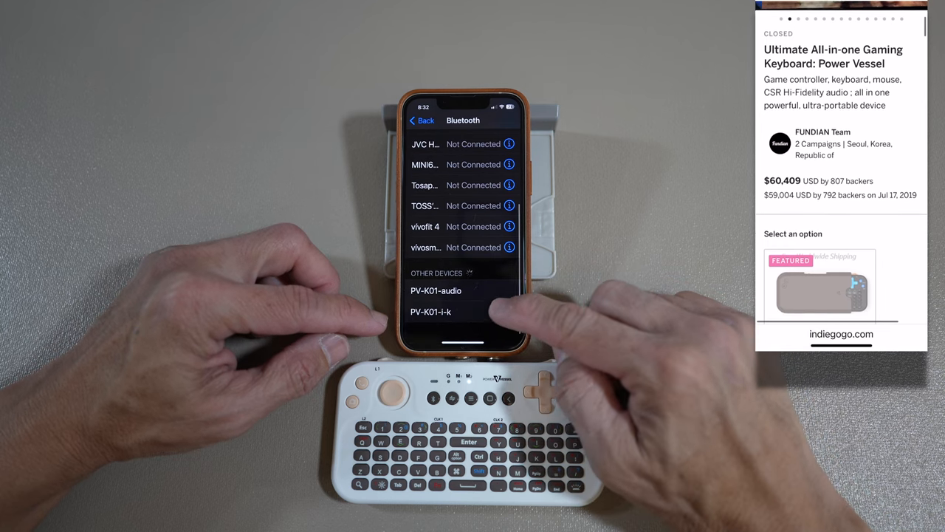
Pair the iPhone with PV-K01-i-k from Other Devices in Bluetooth settings.
{"action": "left_click", "coordinate": [431, 311]}
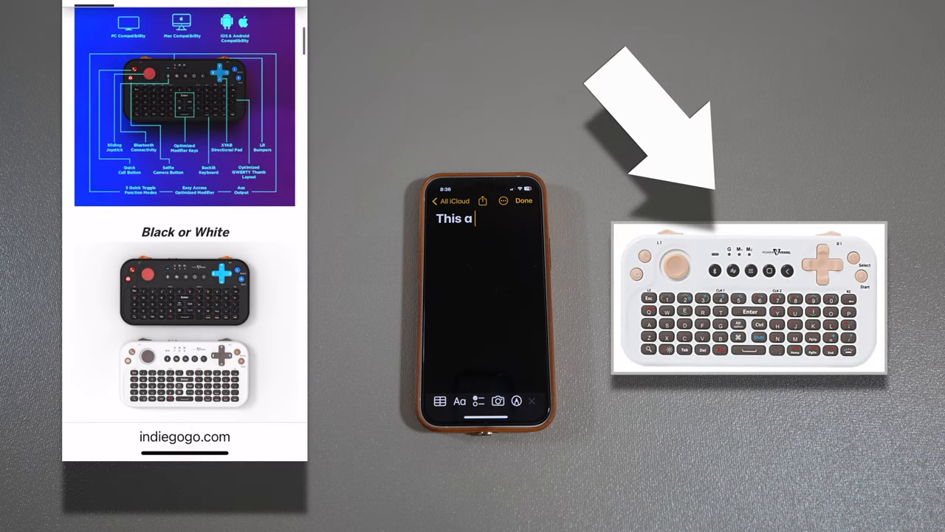
Type 'This a range test.' and start a new line 'I'm about 5 fee'.
{"action": "type", "text": "r"}
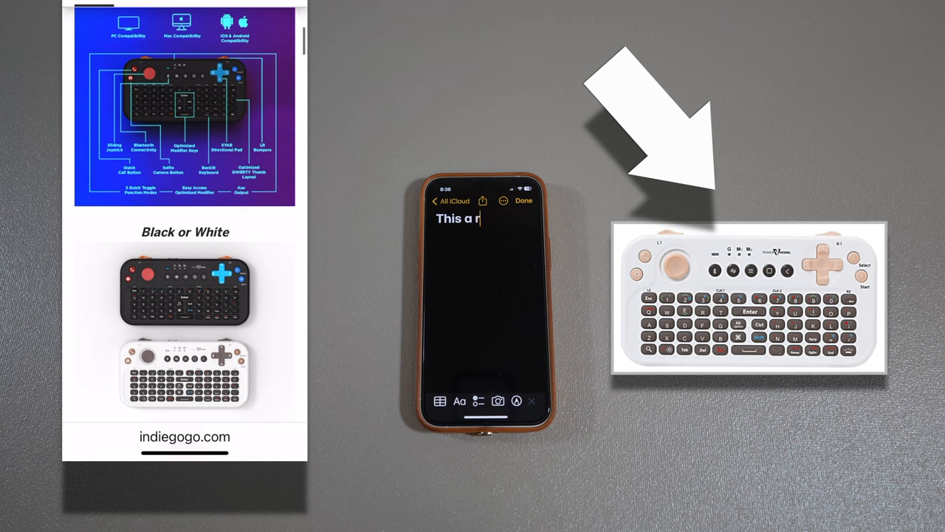
{"action": "type", "text": "range test."}
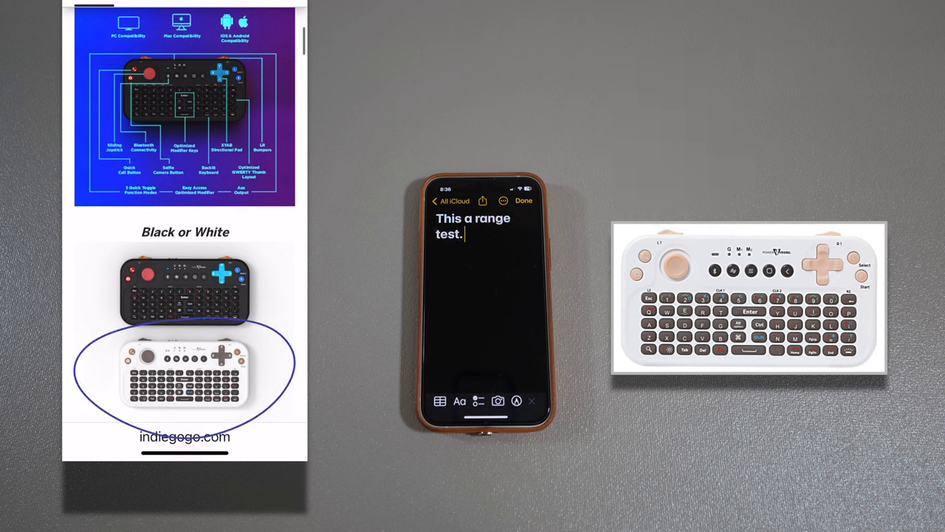
{"action": "type", "text": "I'm about"}
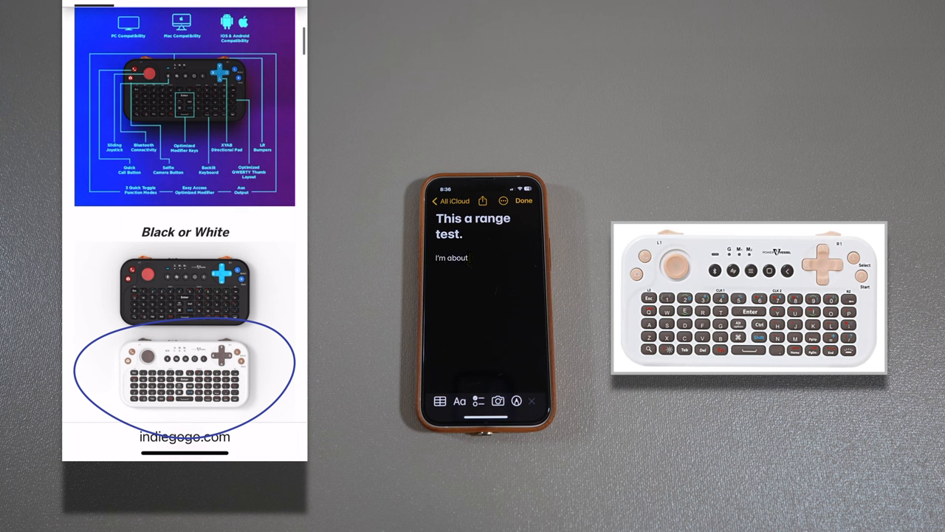
{"action": "type", "text": "5 fee"}
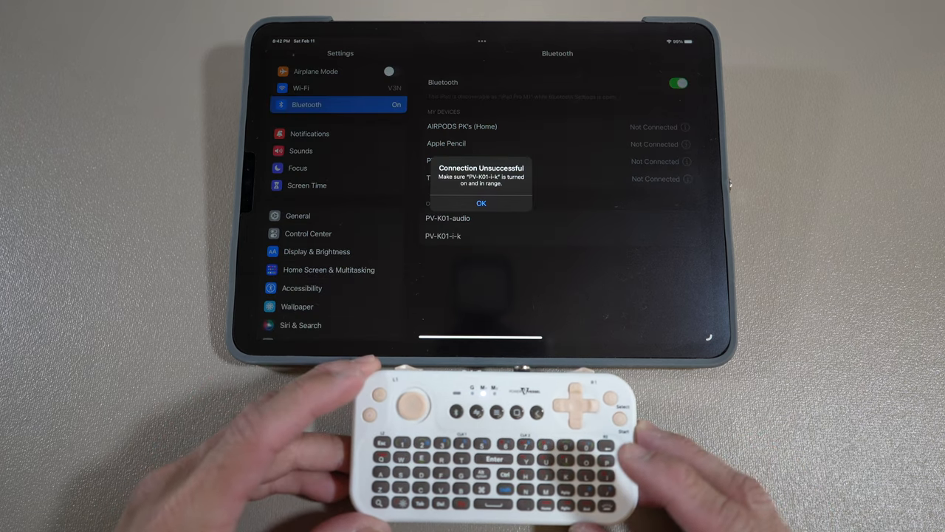
Dismiss the Connection Unsuccessful alert, leaving PV-K01-i-k unpaired on the iPad.
{"action": "left_click", "coordinate": [480, 203]}
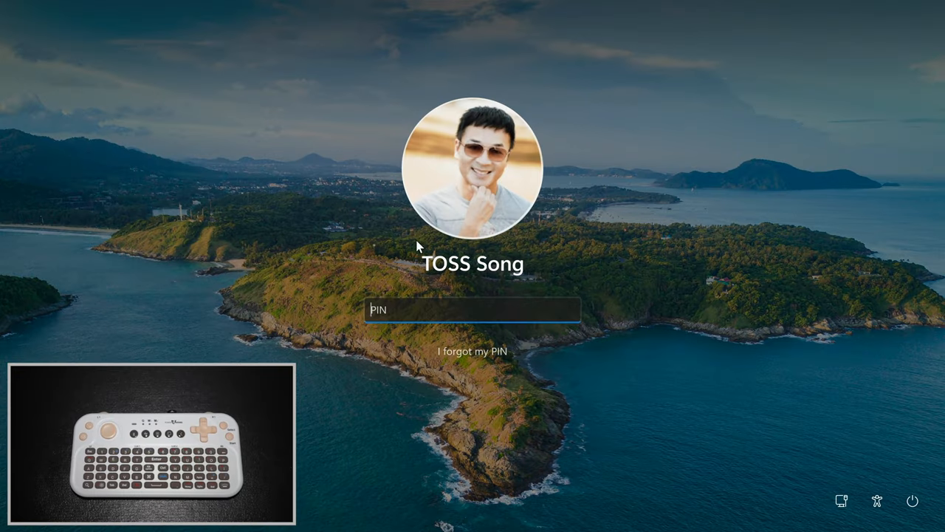
{"action": "mouse_move", "coordinate": [871, 486]}
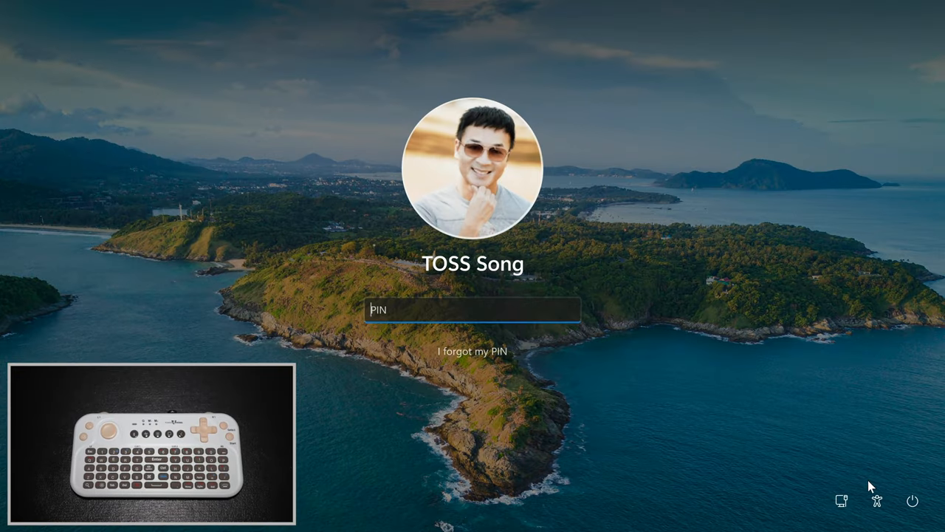
Sign in, open Start > Settings > Bluetooth & devices, and begin Add device.
{"action": "left_click", "coordinate": [876, 500]}
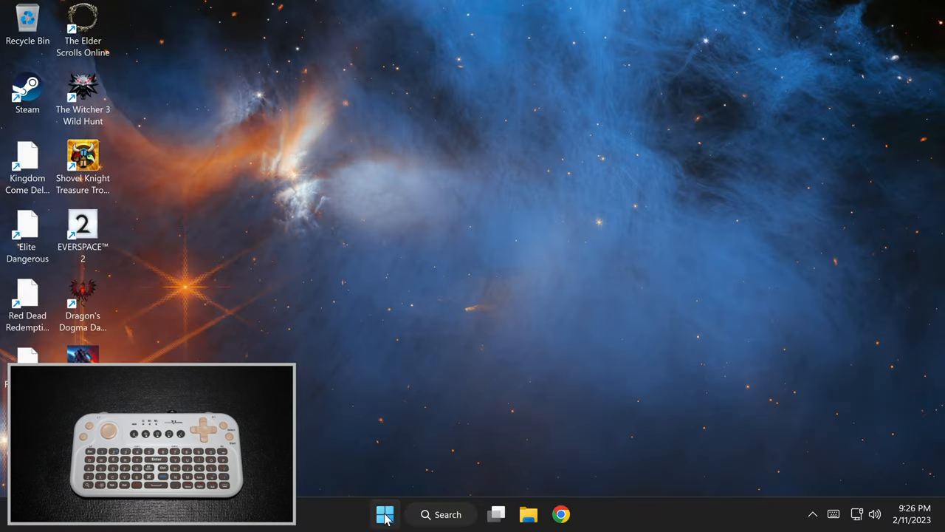
{"action": "left_click", "coordinate": [384, 514]}
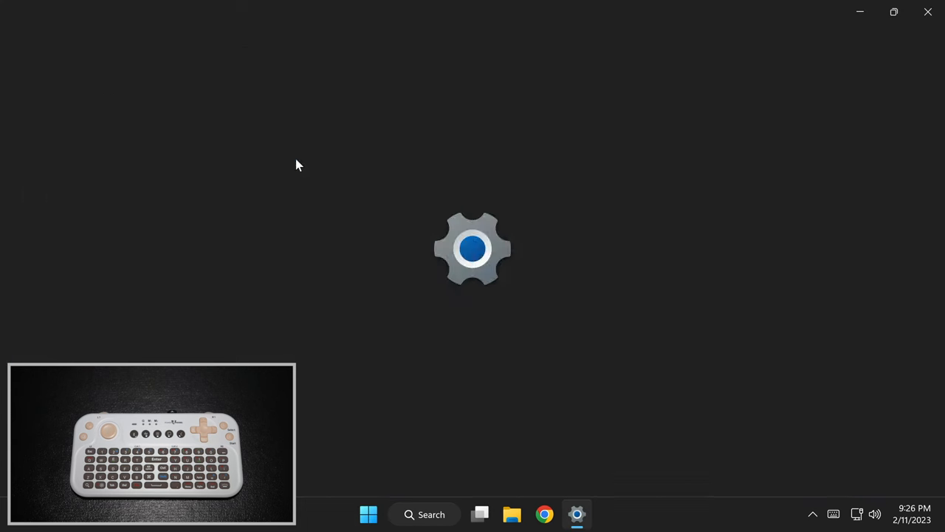
{"action": "left_click", "coordinate": [577, 514]}
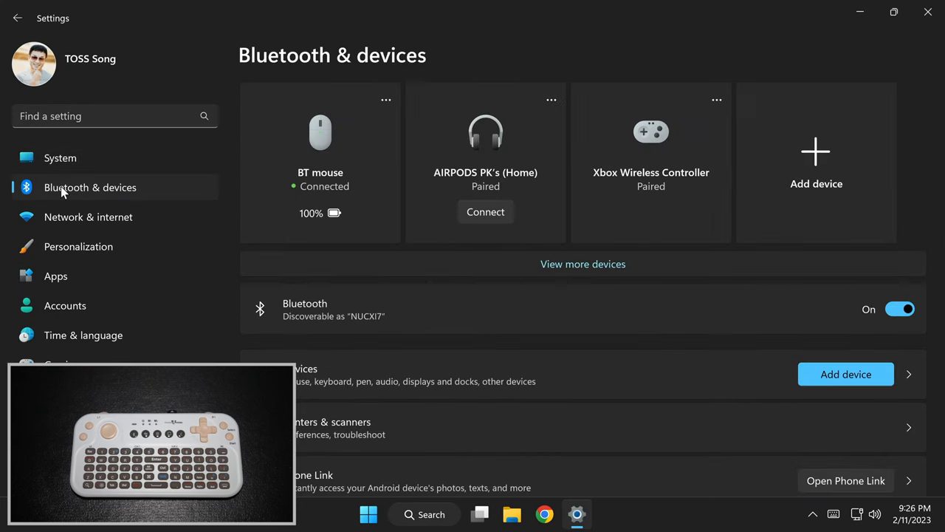
{"action": "left_click", "coordinate": [816, 161]}
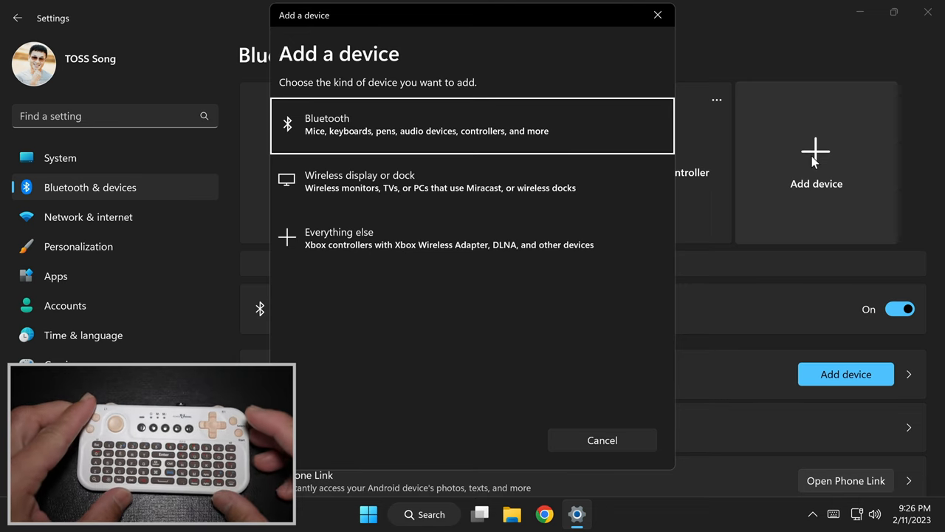
Pair PV-K01-i-k over Bluetooth and confirm with Done.
{"action": "left_click", "coordinate": [472, 124]}
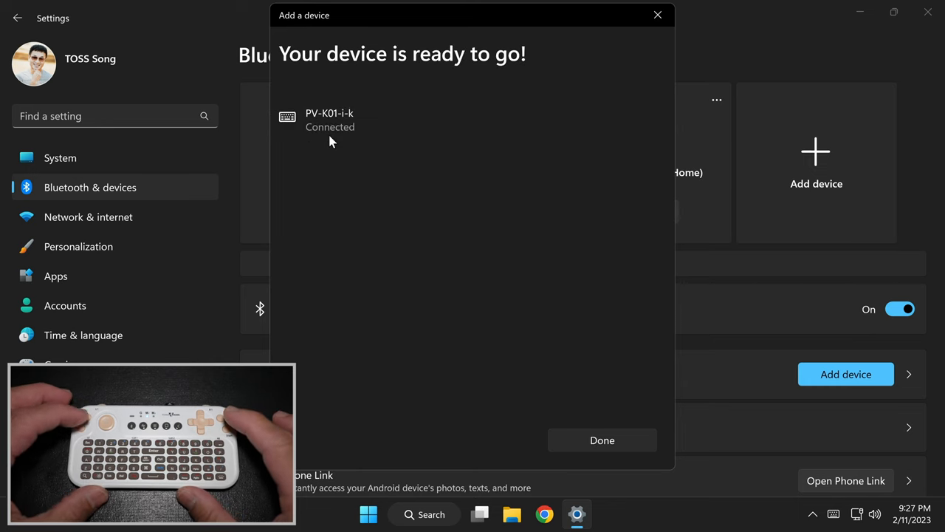
{"action": "mouse_move", "coordinate": [373, 119]}
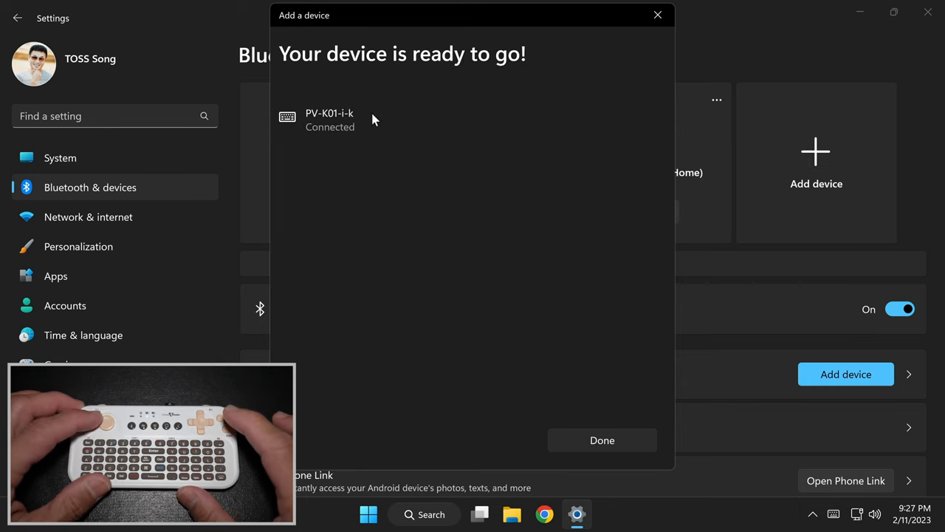
{"action": "mouse_move", "coordinate": [410, 134]}
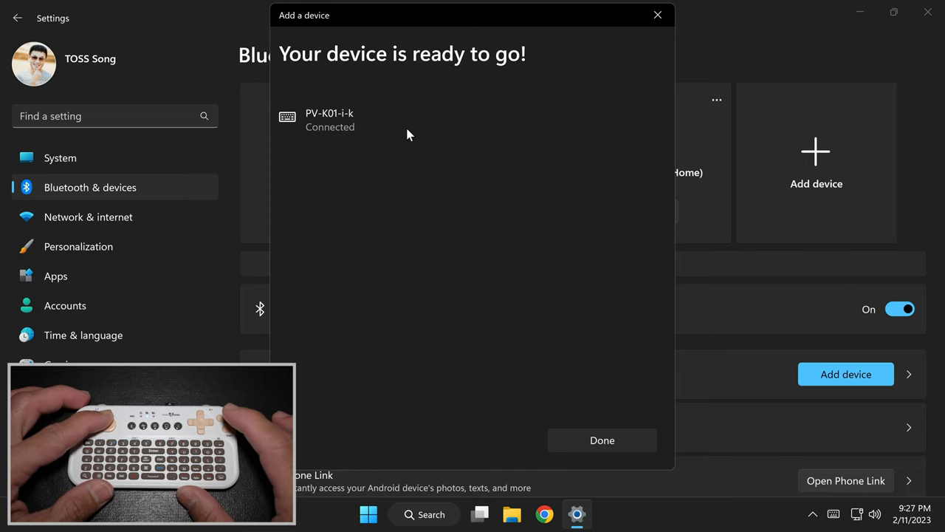
{"action": "mouse_move", "coordinate": [436, 152]}
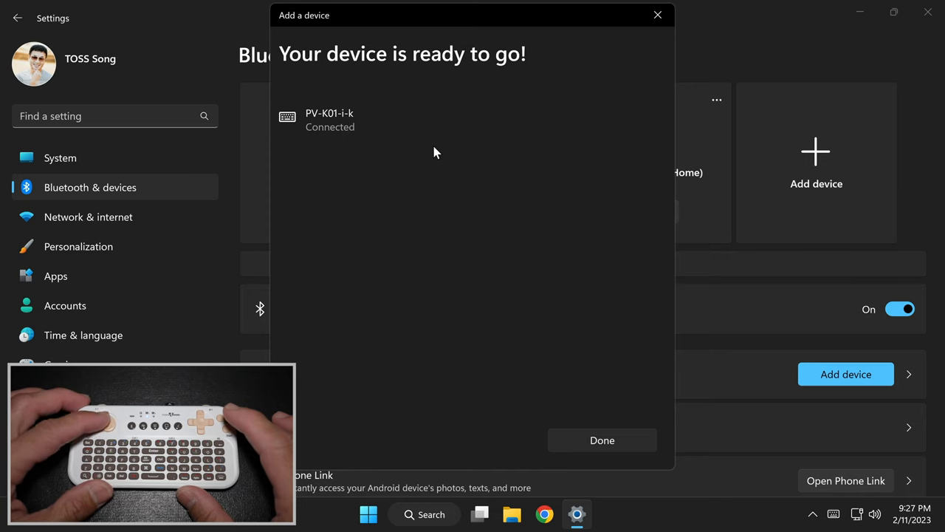
{"action": "mouse_move", "coordinate": [761, 346]}
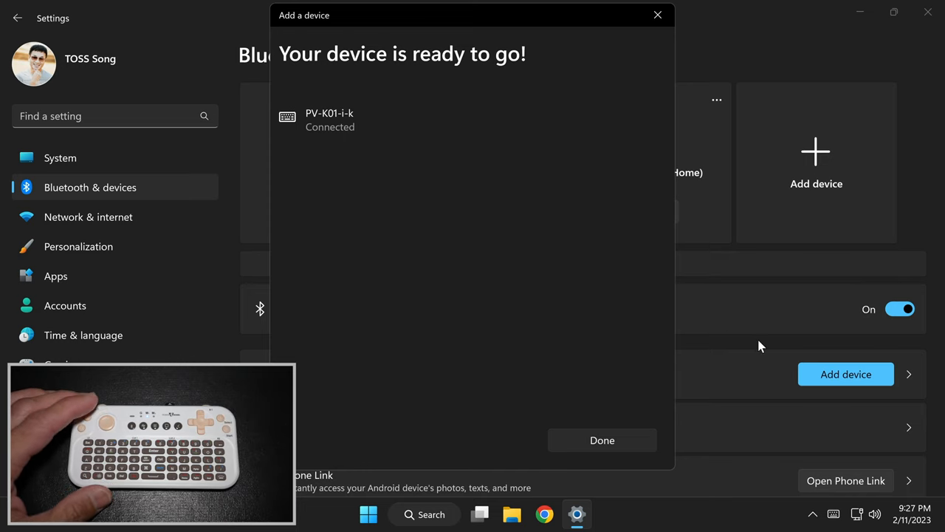
{"action": "left_click", "coordinate": [601, 441]}
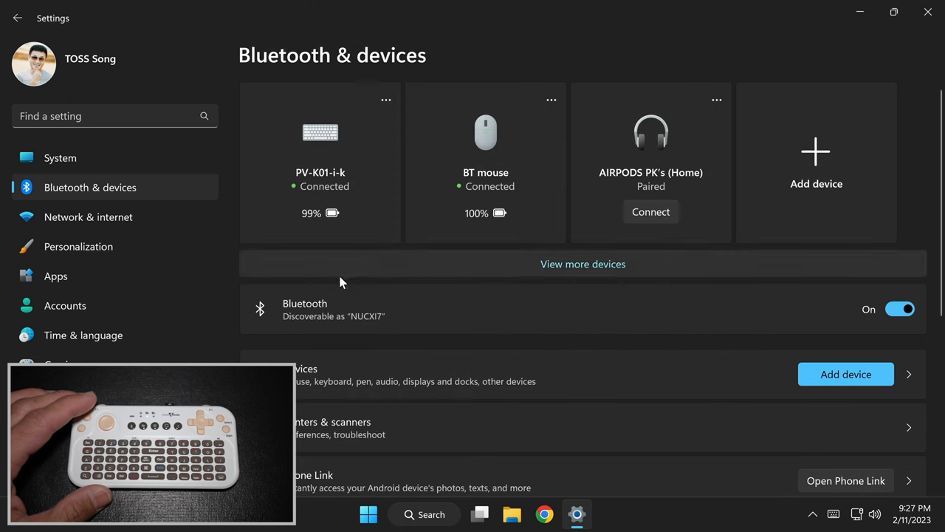
In Mouse settings, drag the pointer speed slider up to about 4.
{"action": "scroll", "scroll_direction": "down", "scroll_amount": 3}
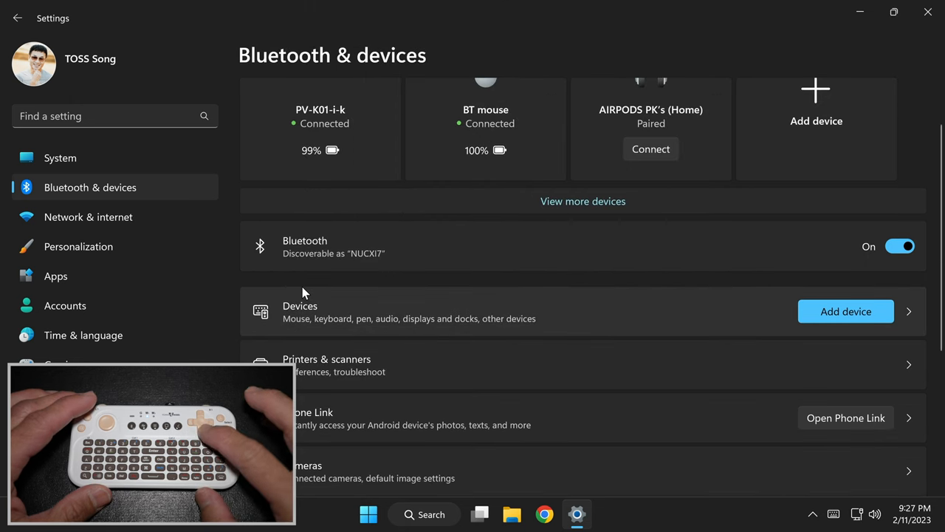
{"action": "scroll", "scroll_direction": "down", "scroll_amount": 3}
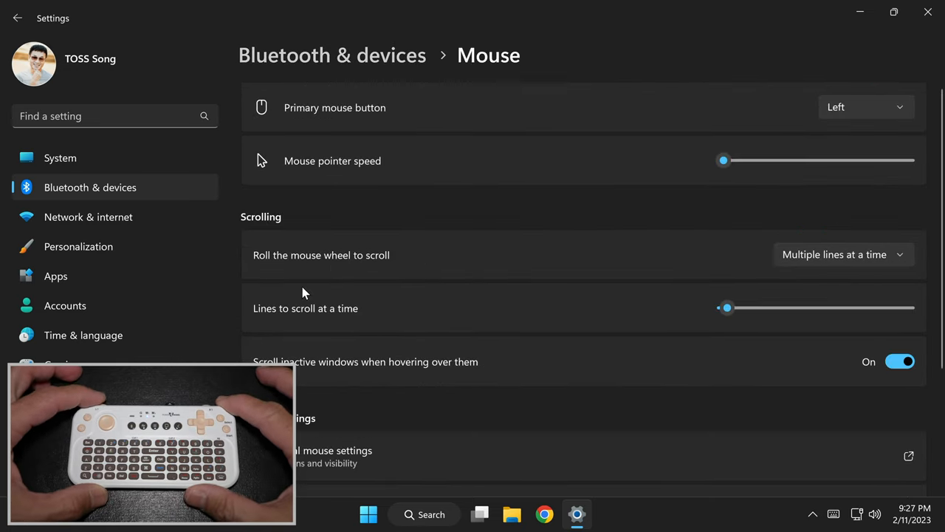
{"action": "mouse_move", "coordinate": [325, 293]}
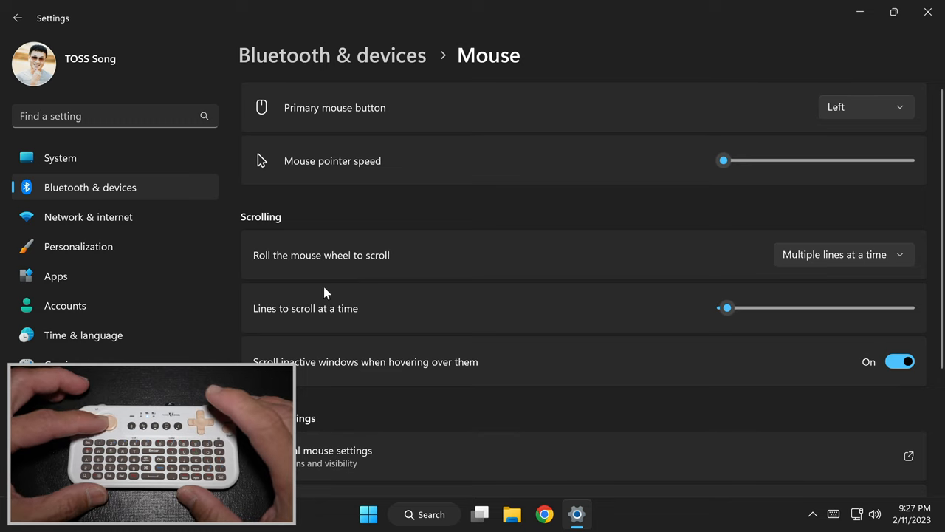
{"action": "mouse_move", "coordinate": [433, 242]}
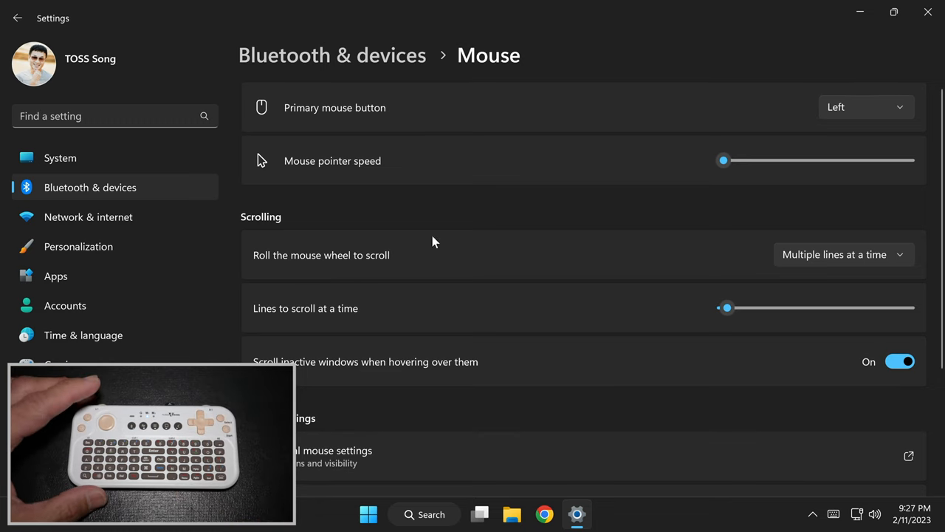
{"action": "left_click_drag", "start_coordinate": [724, 161], "coordinate": [757, 160]}
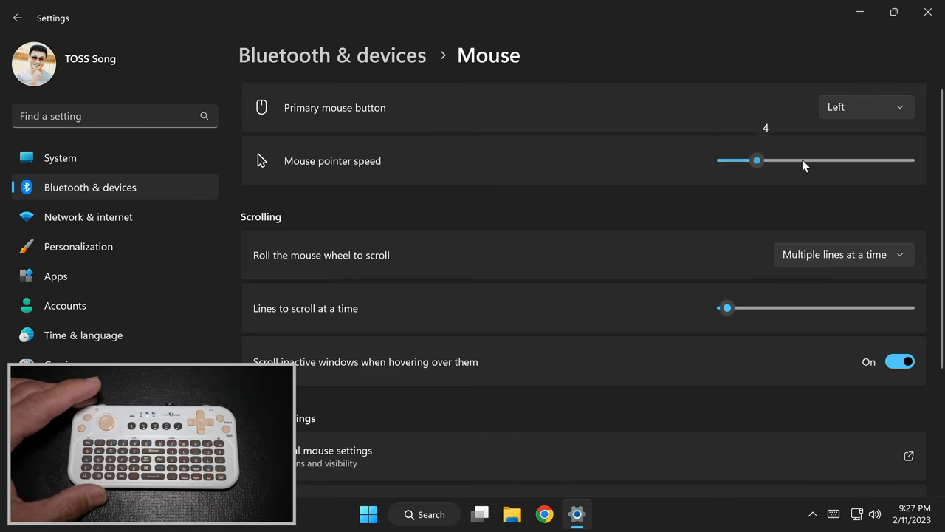
{"action": "left_click_drag", "start_coordinate": [756, 160], "coordinate": [909, 161]}
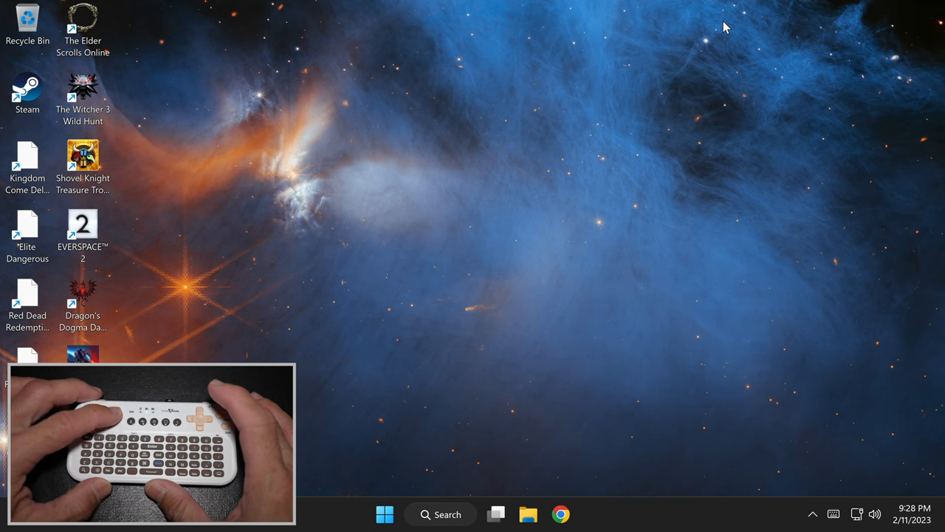
{"action": "mouse_move", "coordinate": [358, 379]}
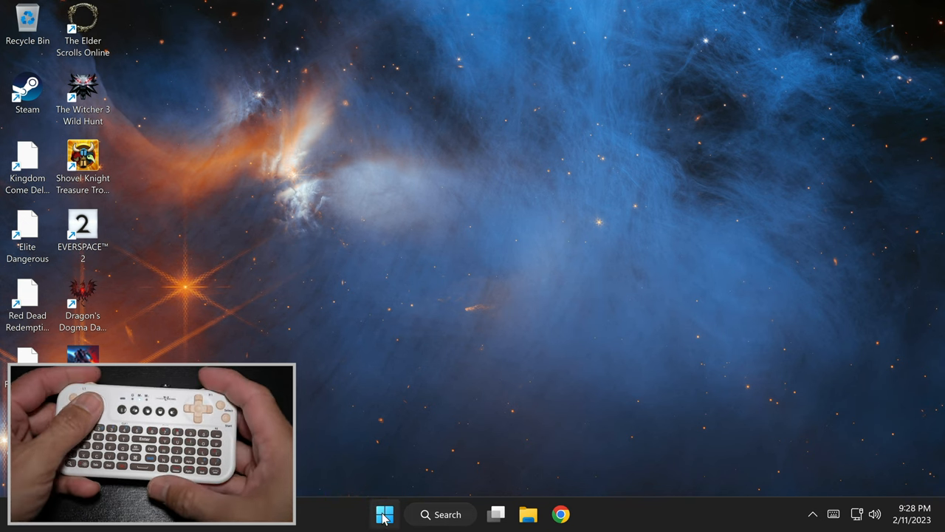
Open Notepad and type 'This is a test on a PC', fixing the capital PC.
{"action": "left_click", "coordinate": [384, 514]}
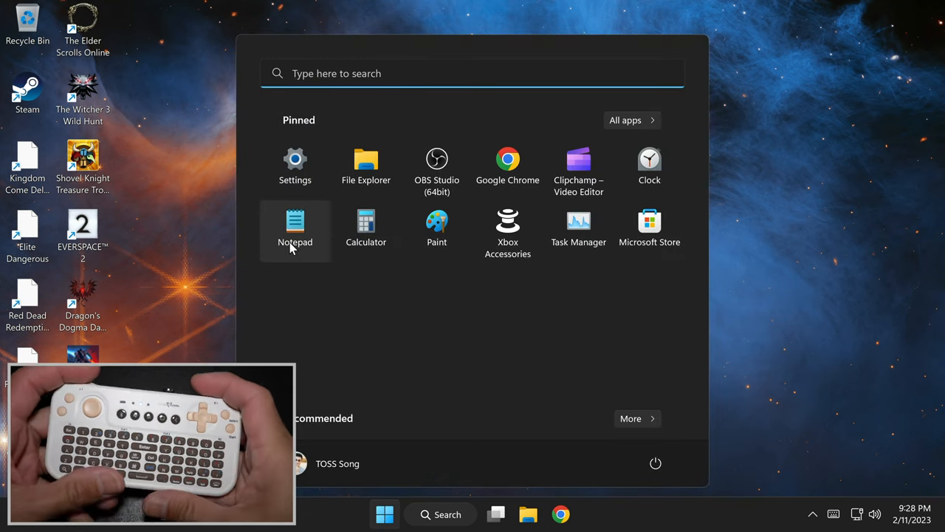
{"action": "left_click", "coordinate": [295, 227]}
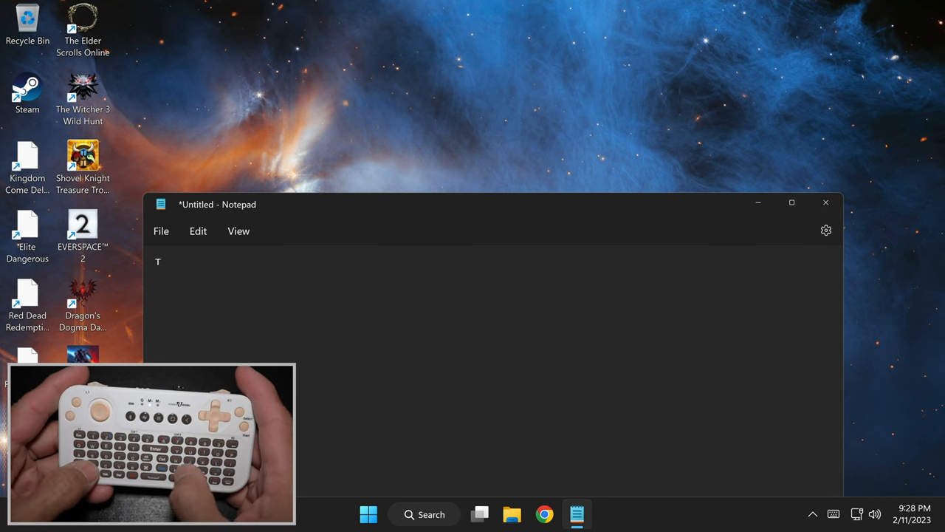
{"action": "type", "text": "his is a"}
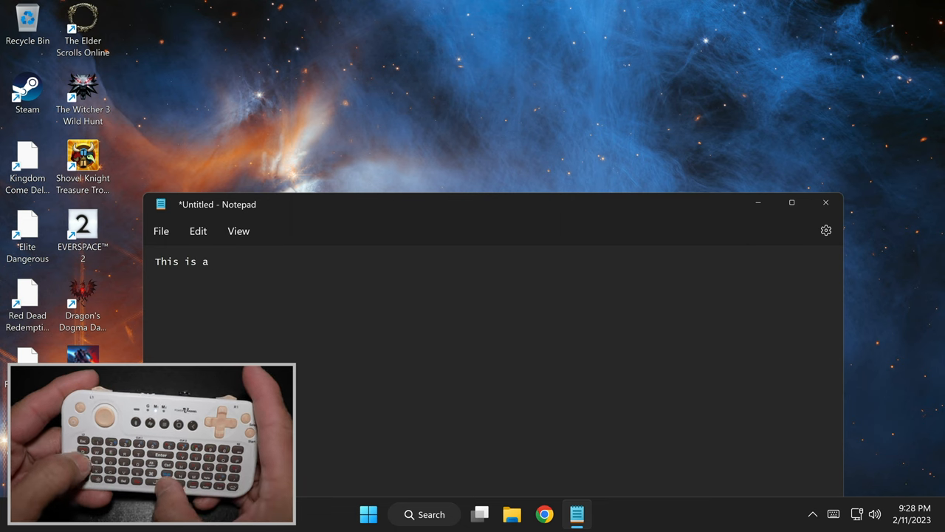
{"action": "type", "text": "test"}
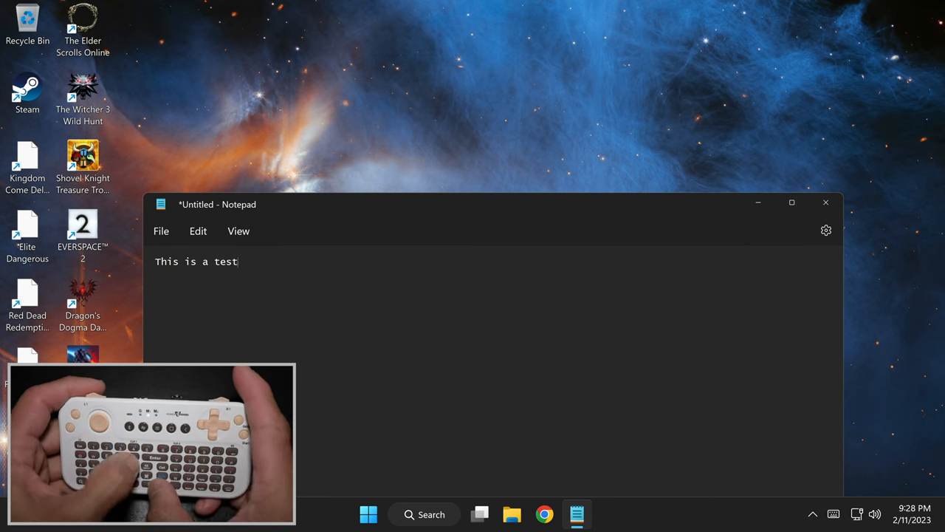
{"action": "type", "text": "on"}
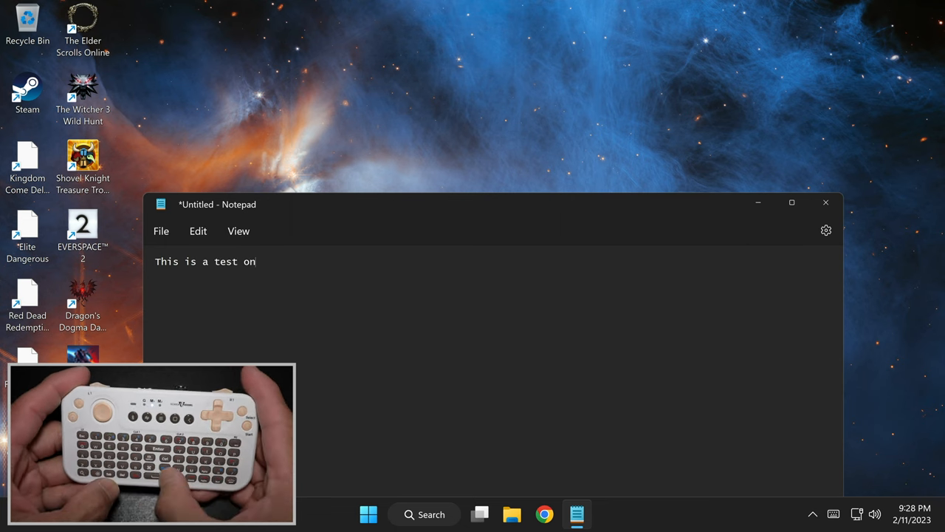
{"action": "type", "text": "a"}
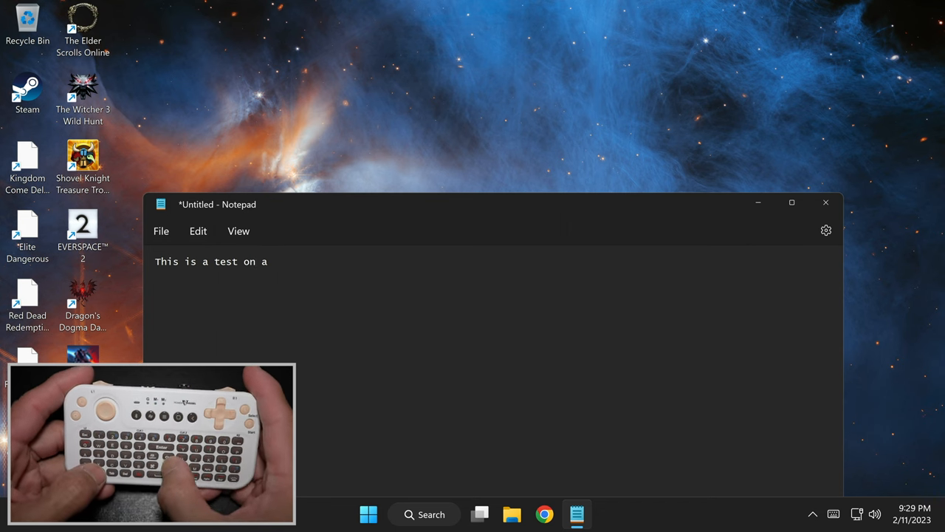
{"action": "type", "text": "p"}
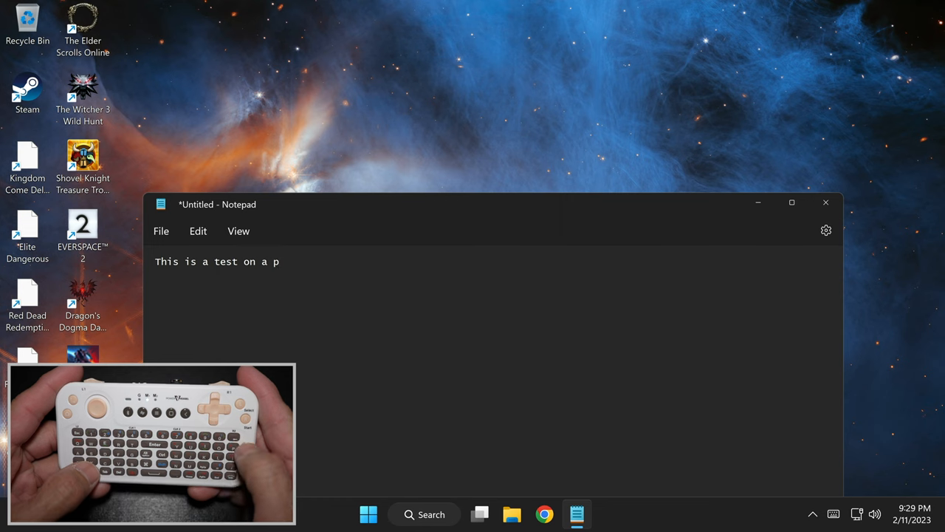
{"action": "key", "text": "Backspace"}
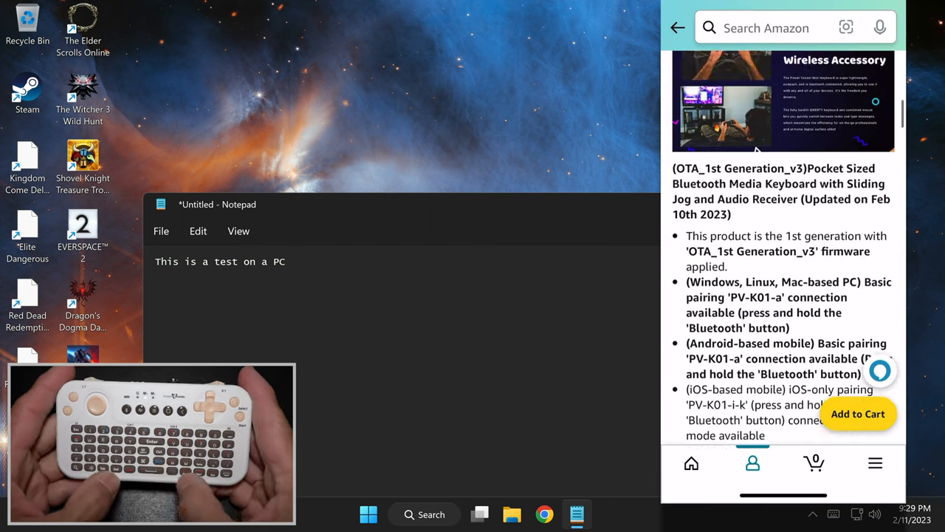
Replace the sentence with the line 'this is another typing test.'.
{"action": "scroll", "scroll_direction": "down", "scroll_amount": 3}
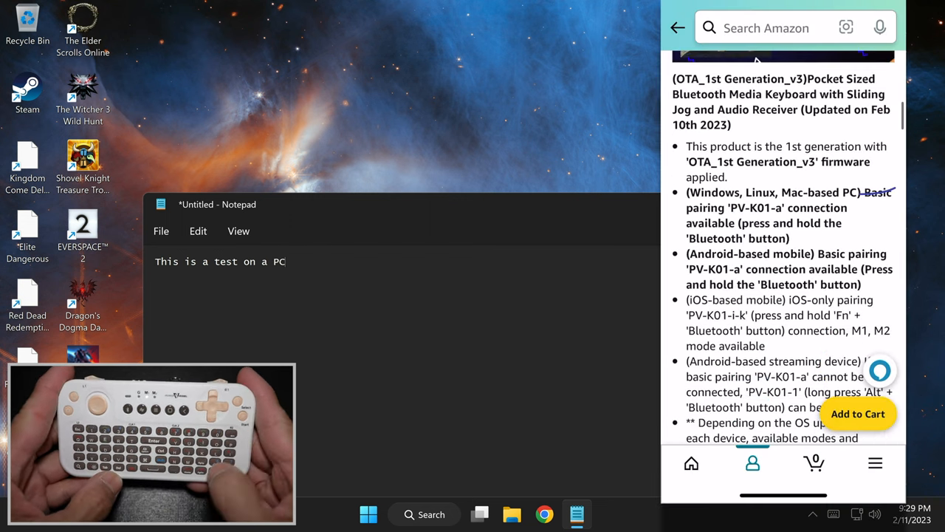
{"action": "type", "text": "this is another typing tes"}
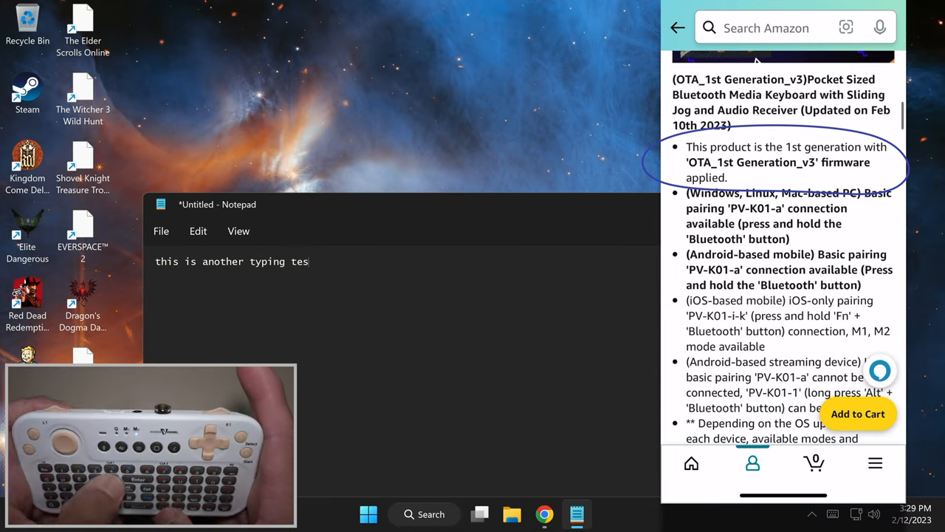
{"action": "type", "text": "t."}
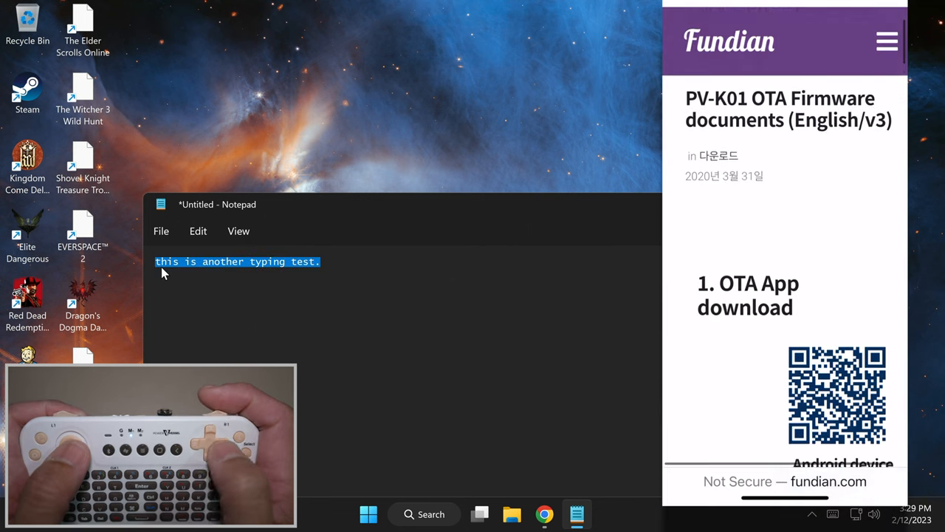
Add a new 'this is another typing test.' line to the note.
{"action": "right_click", "coordinate": [237, 261]}
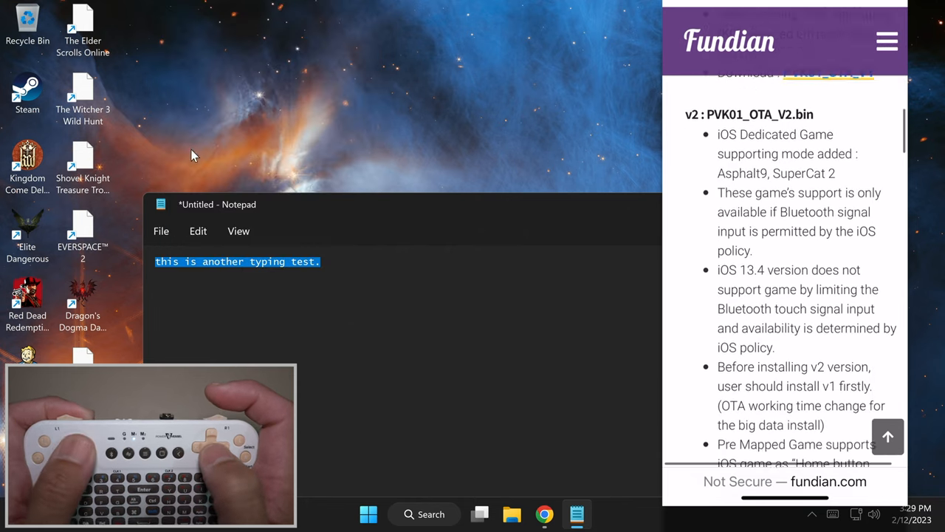
{"action": "scroll", "scroll_direction": "down", "scroll_amount": 3}
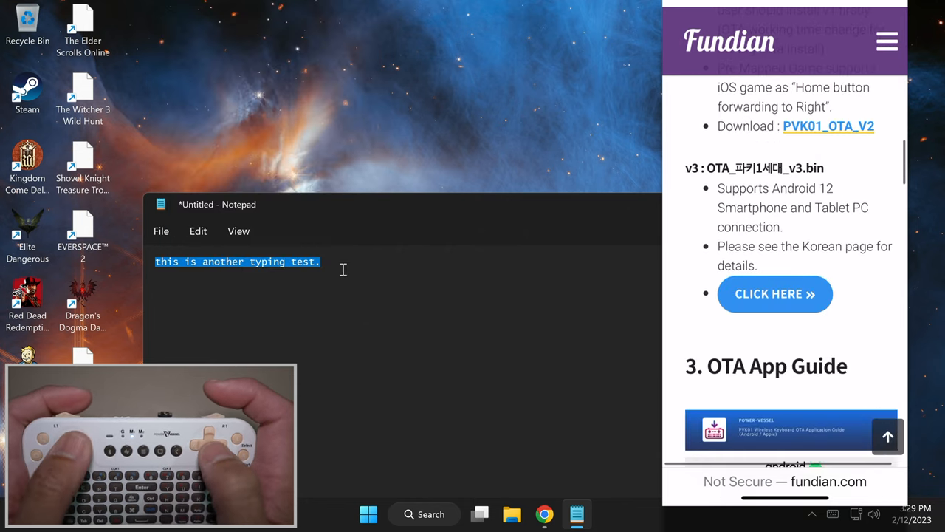
{"action": "scroll", "scroll_direction": "down", "scroll_amount": 3}
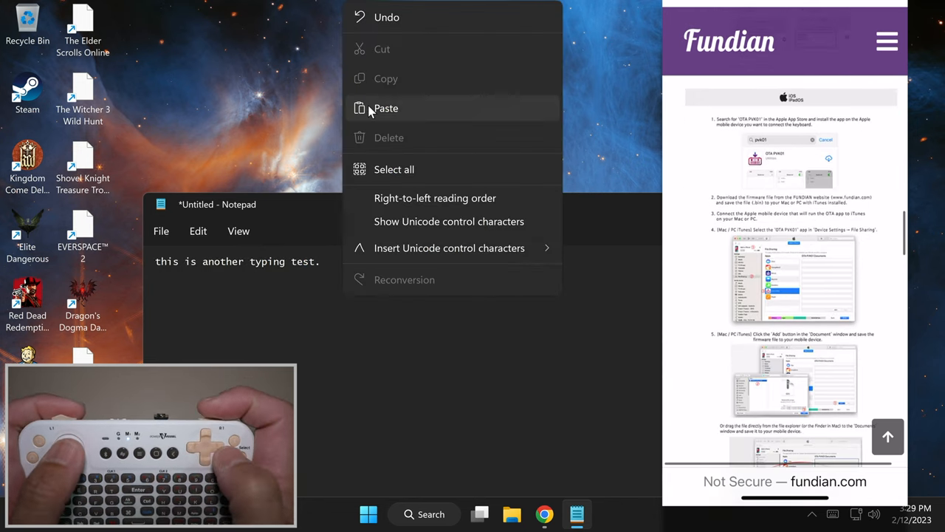
{"action": "left_click", "coordinate": [385, 108]}
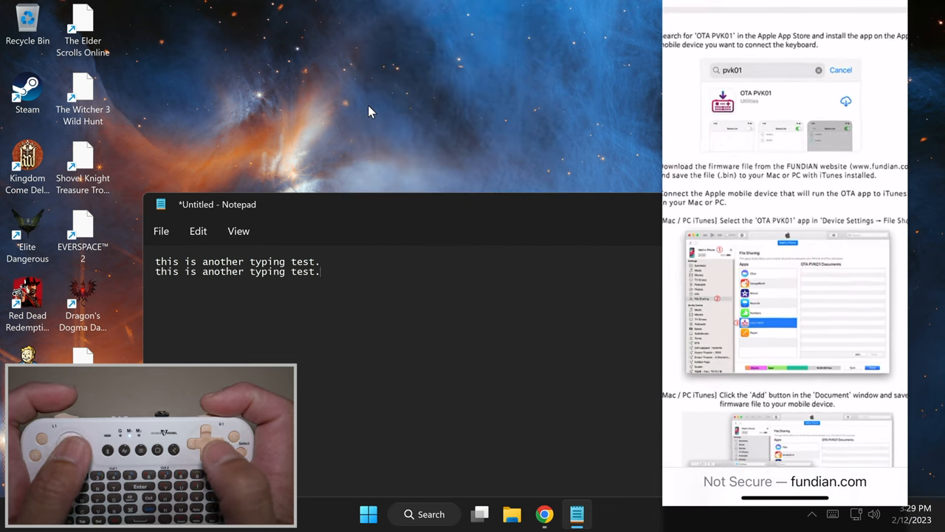
{"action": "type", "text": "this is another typing test."}
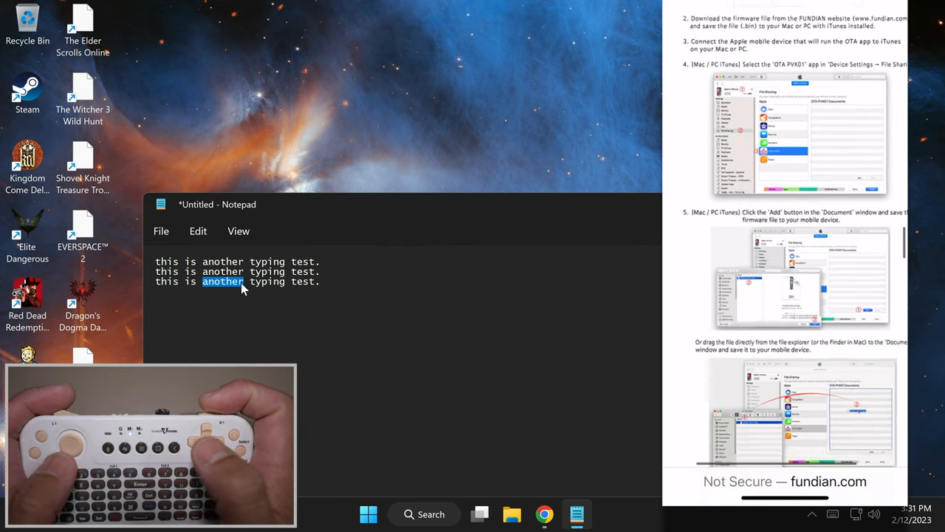
Bring up editing options for the word 'another' and scroll through the note.
{"action": "right_click", "coordinate": [244, 288]}
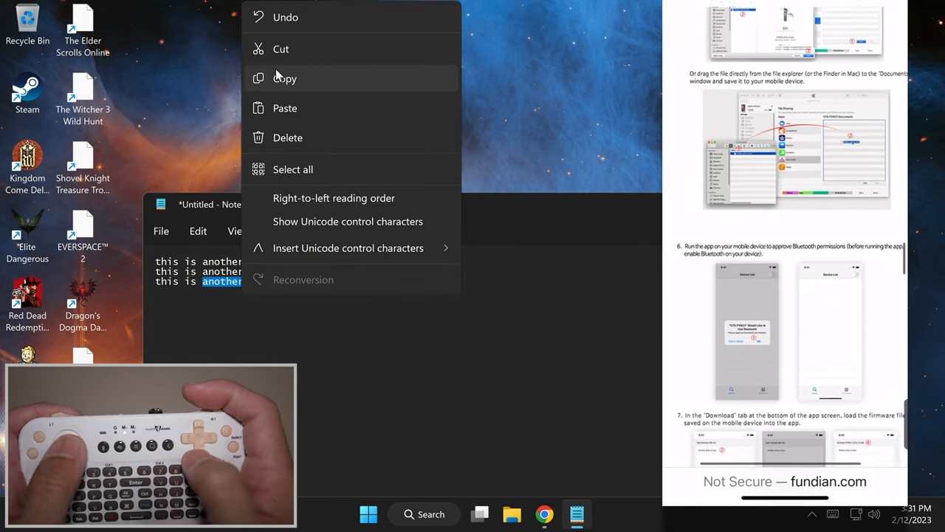
{"action": "scroll", "scroll_direction": "down", "scroll_amount": 3}
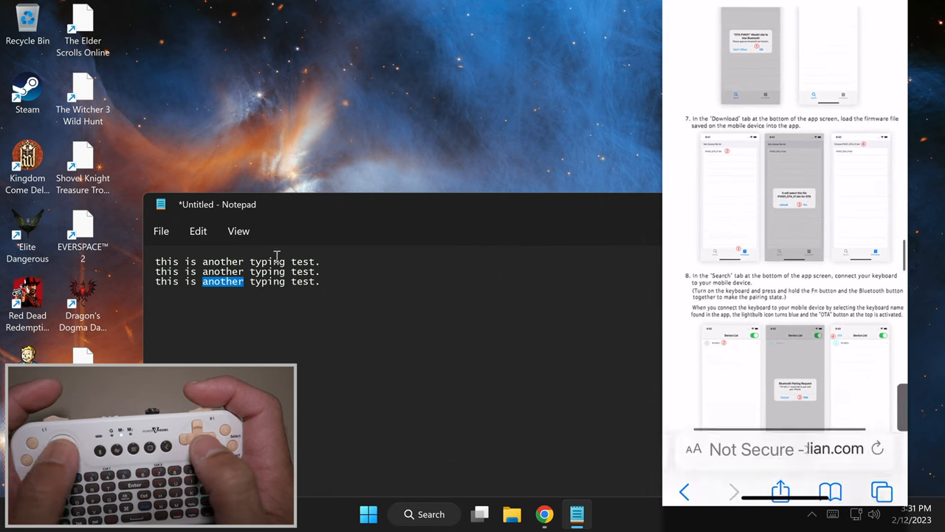
{"action": "scroll", "scroll_direction": "down", "scroll_amount": 3}
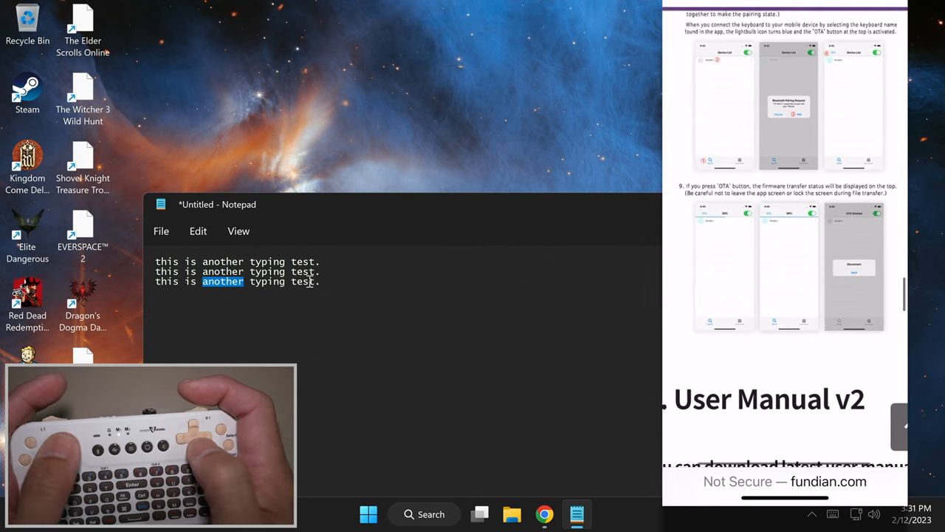
{"action": "scroll", "scroll_direction": "down", "scroll_amount": 3}
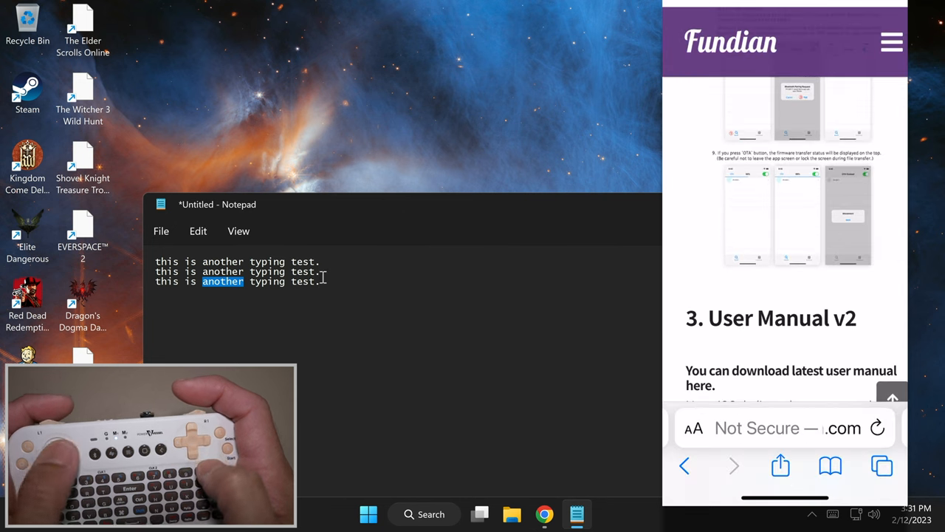
{"action": "scroll", "scroll_direction": "down", "scroll_amount": 3}
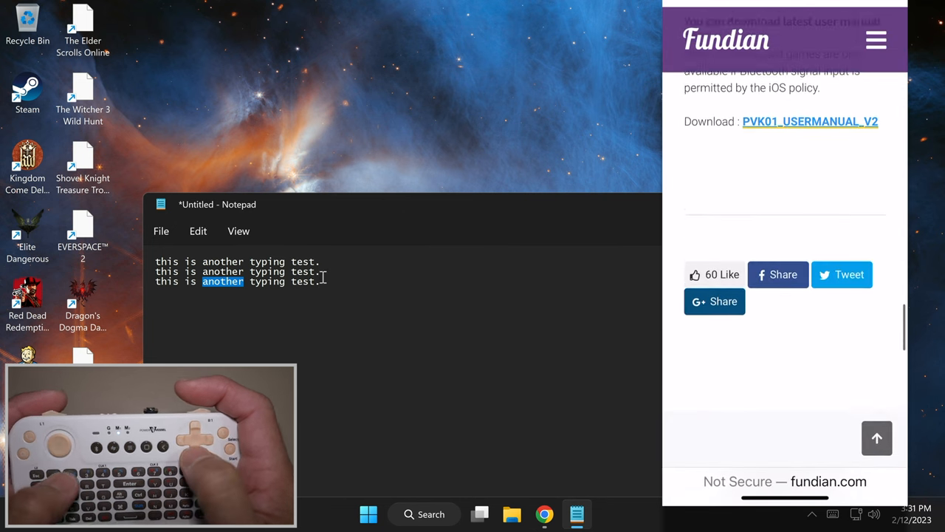
{"action": "scroll", "scroll_direction": "down", "scroll_amount": 3}
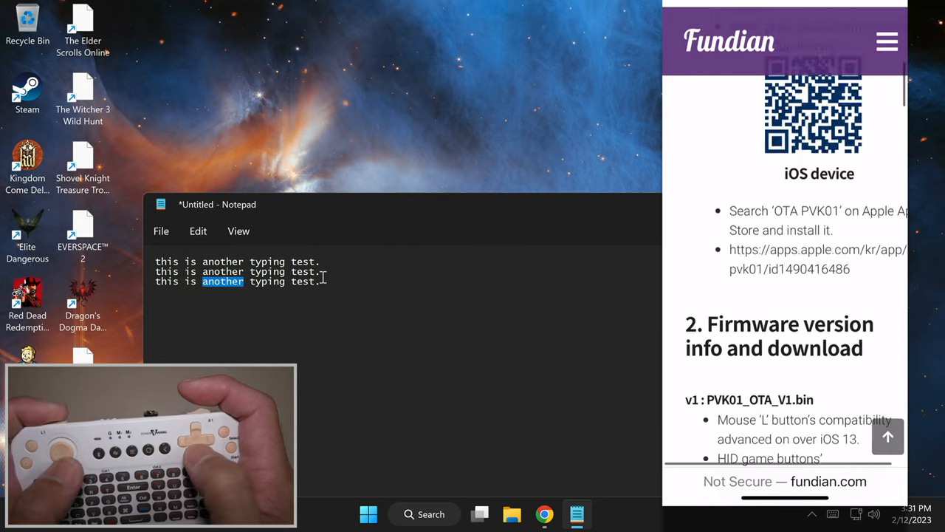
{"action": "scroll", "scroll_direction": "down", "scroll_amount": 3}
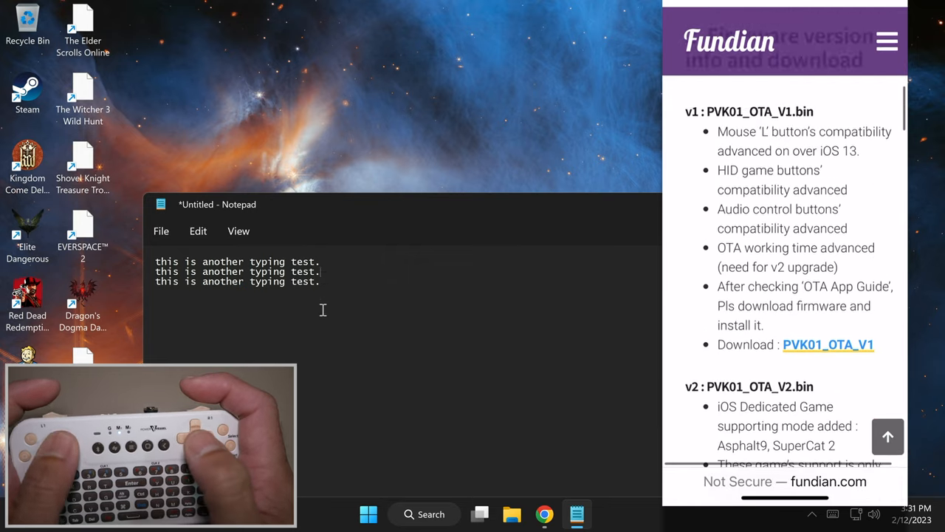
{"action": "scroll", "scroll_direction": "down", "scroll_amount": 3}
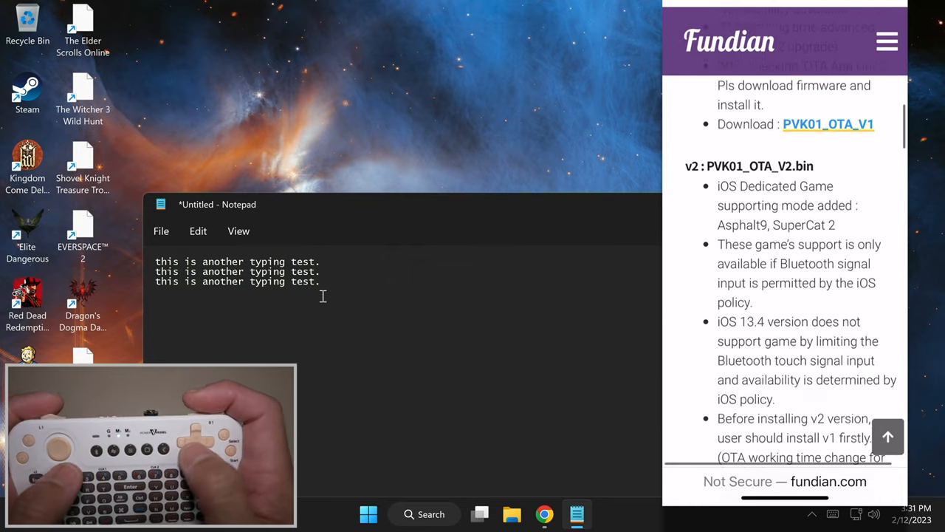
{"action": "right_click", "coordinate": [322, 295]}
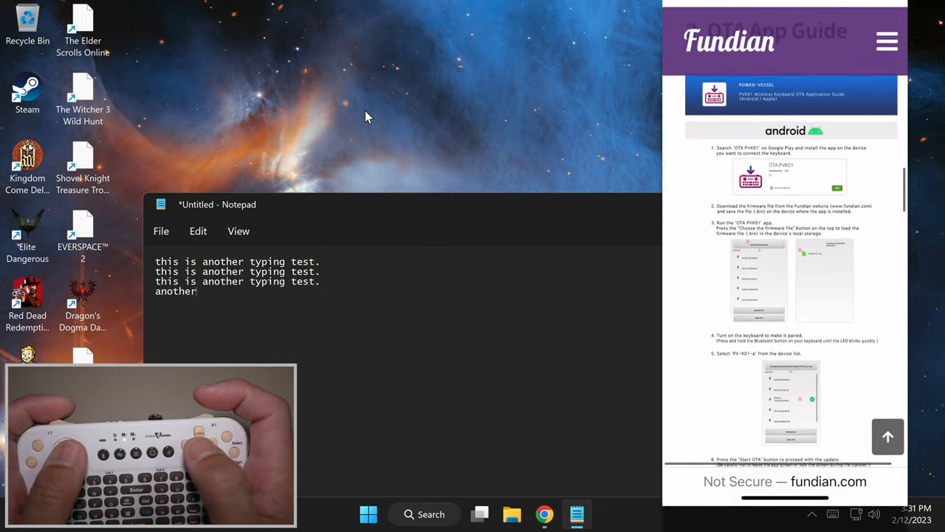
Select all the note's text and duplicate it into a second identical block.
{"action": "right_click", "coordinate": [367, 117]}
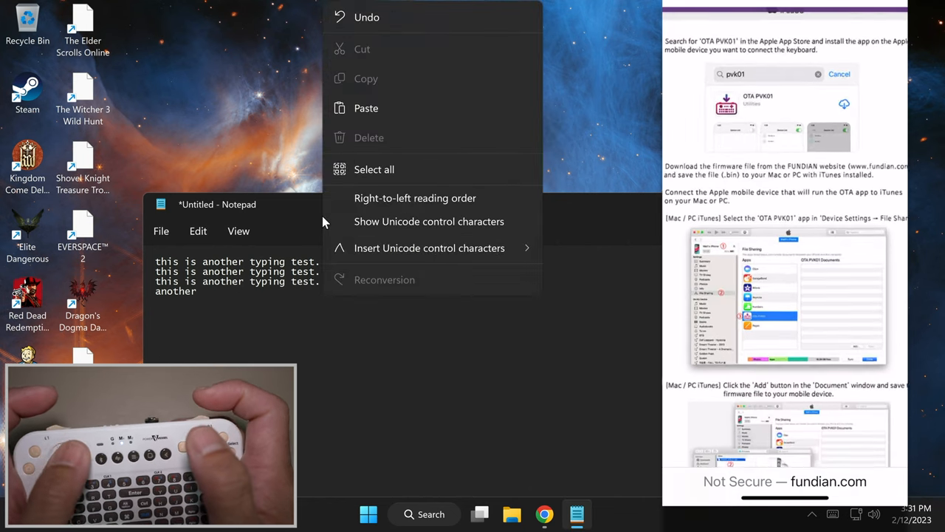
{"action": "left_click", "coordinate": [373, 169]}
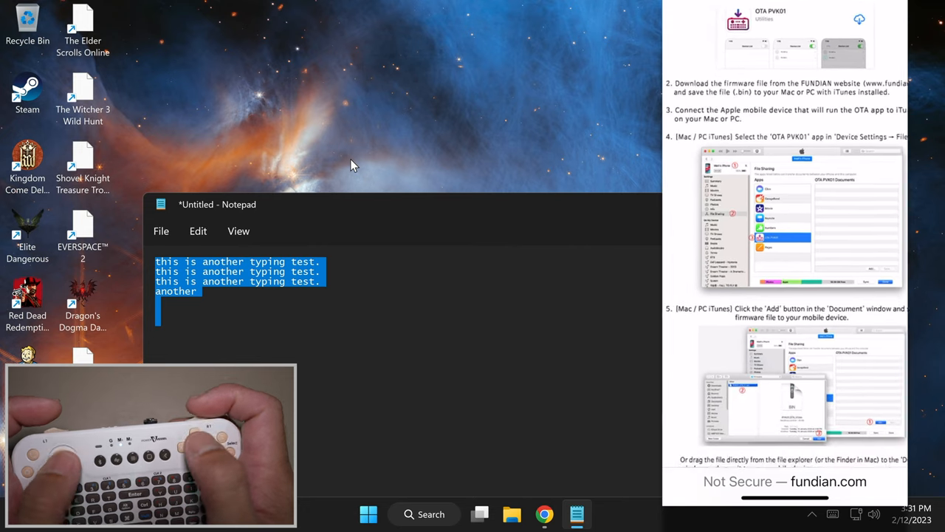
{"action": "scroll", "scroll_direction": "down", "scroll_amount": 3}
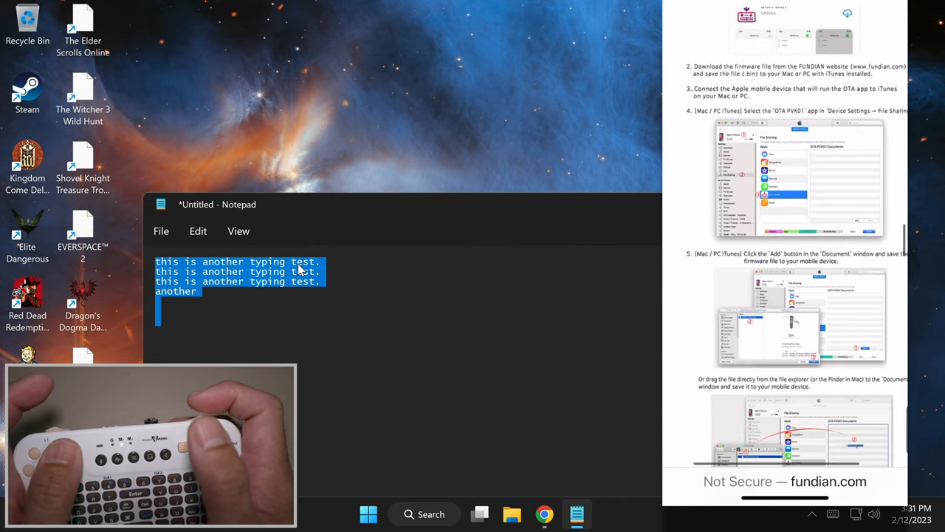
{"action": "right_click", "coordinate": [295, 271]}
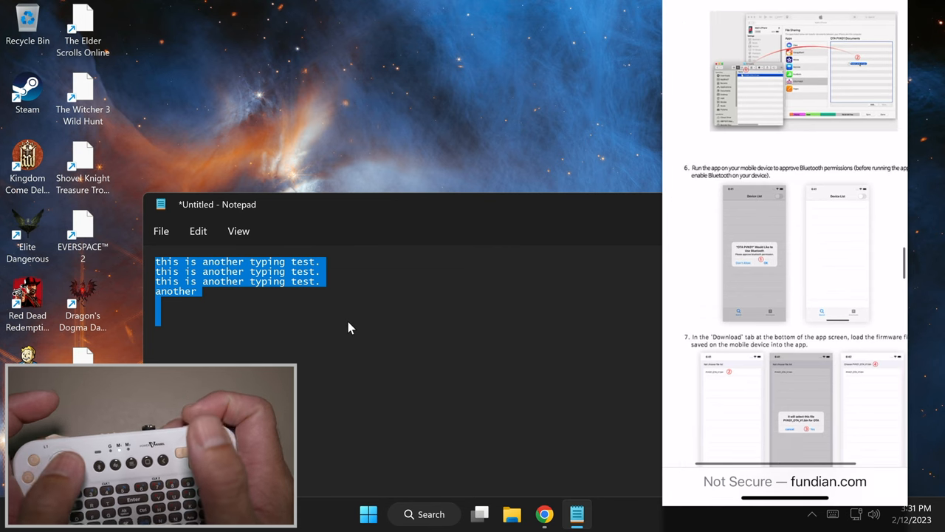
{"action": "right_click", "coordinate": [286, 328]}
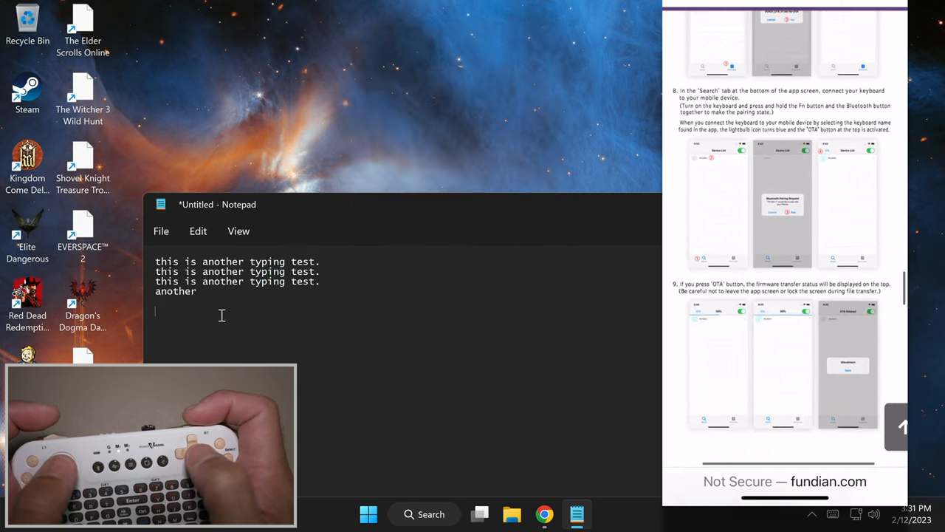
{"action": "right_click", "coordinate": [222, 314]}
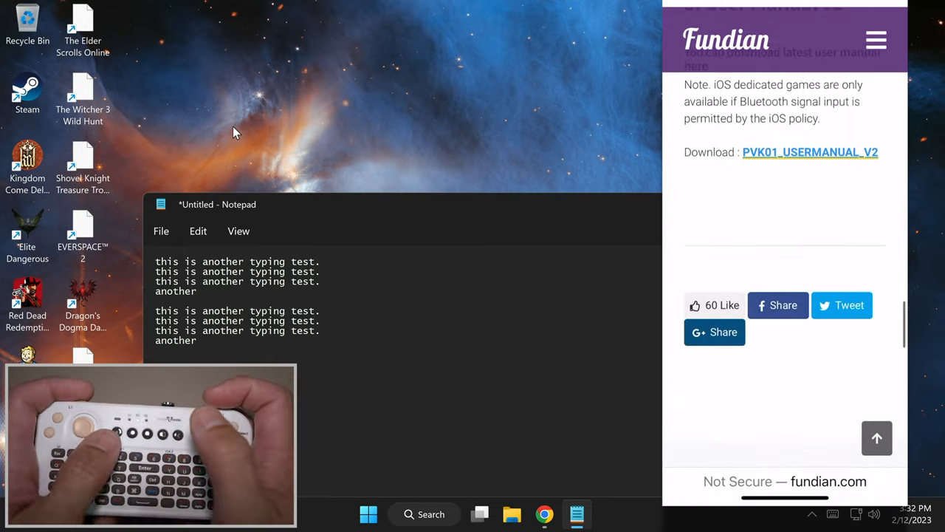
Switch to Chrome and scroll down through YouTube's recommended videos.
{"action": "left_click", "coordinate": [544, 514]}
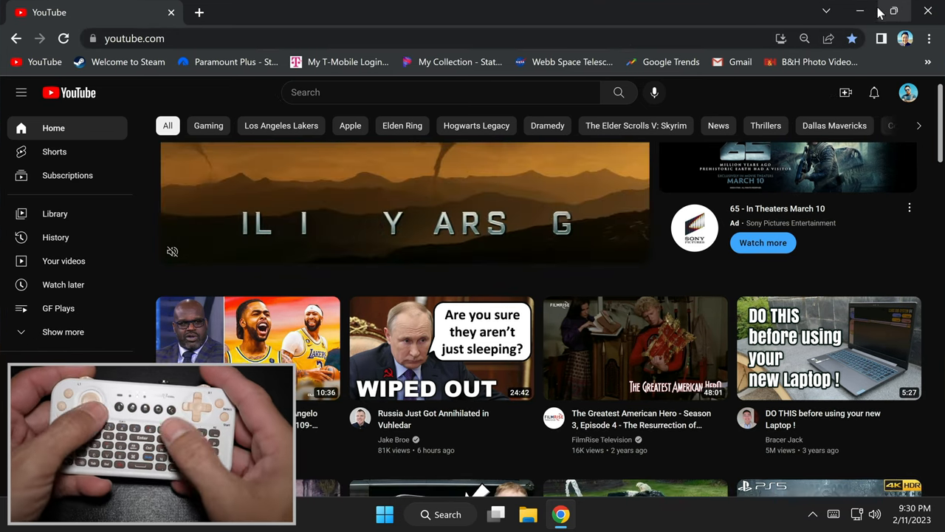
{"action": "mouse_move", "coordinate": [638, 336]}
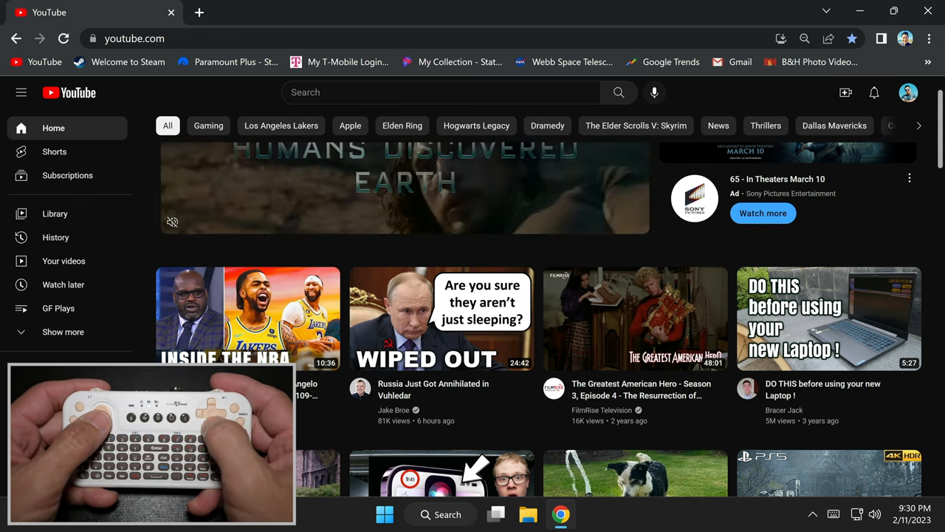
{"action": "scroll", "scroll_direction": "down", "scroll_amount": 3}
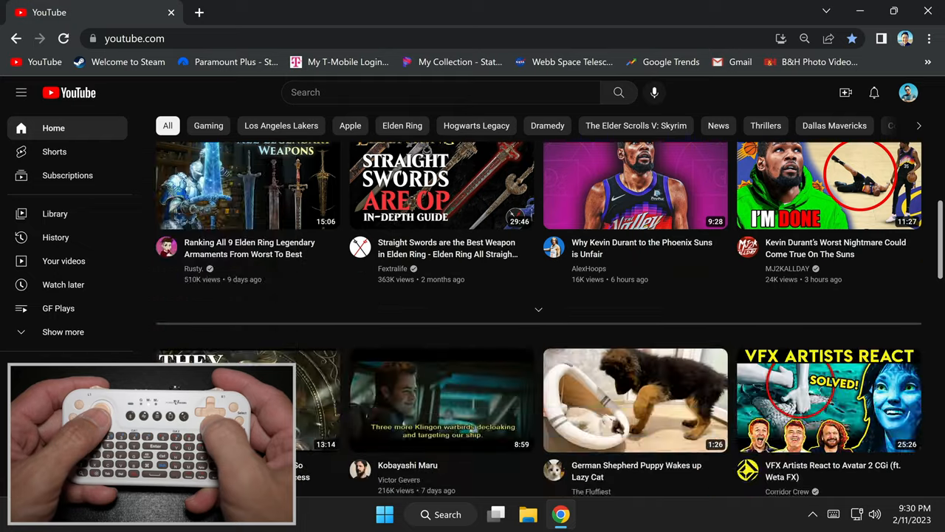
{"action": "scroll", "scroll_direction": "down", "scroll_amount": 3}
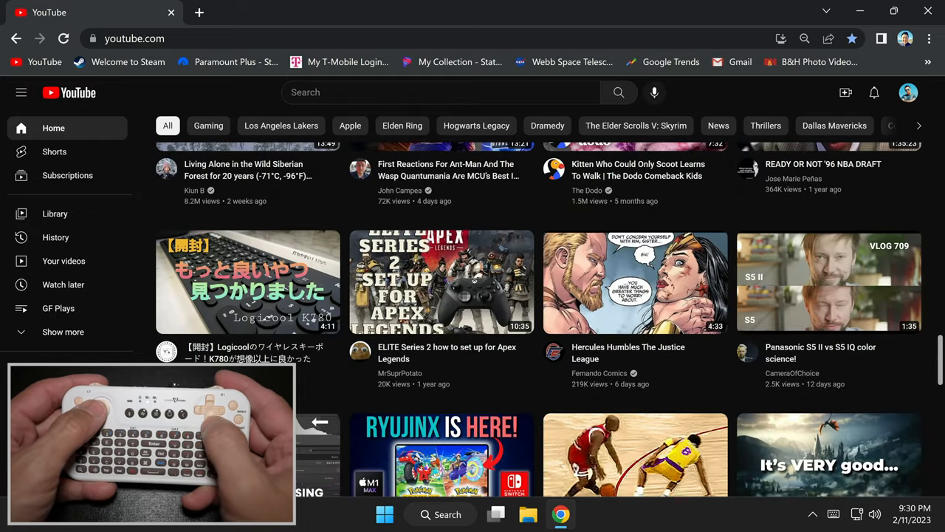
{"action": "scroll", "scroll_direction": "down", "scroll_amount": 3}
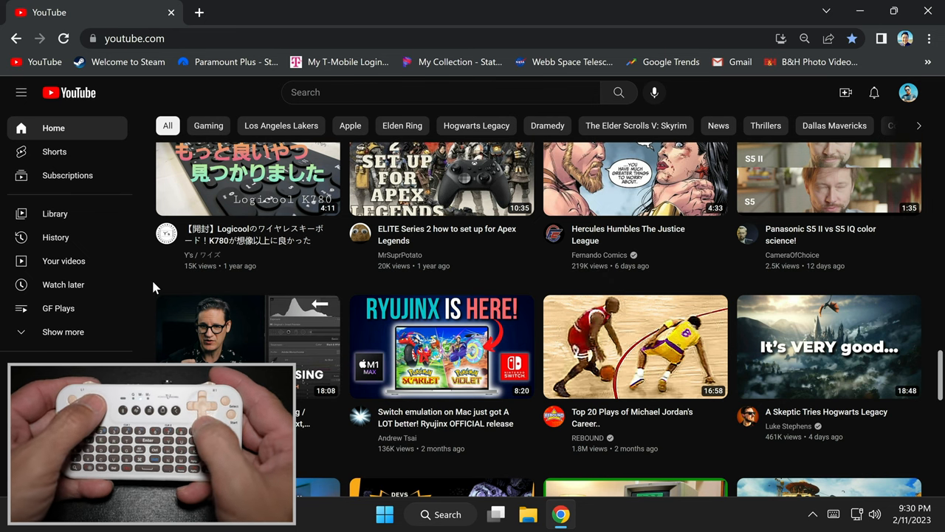
{"action": "scroll", "scroll_direction": "down", "scroll_amount": 3}
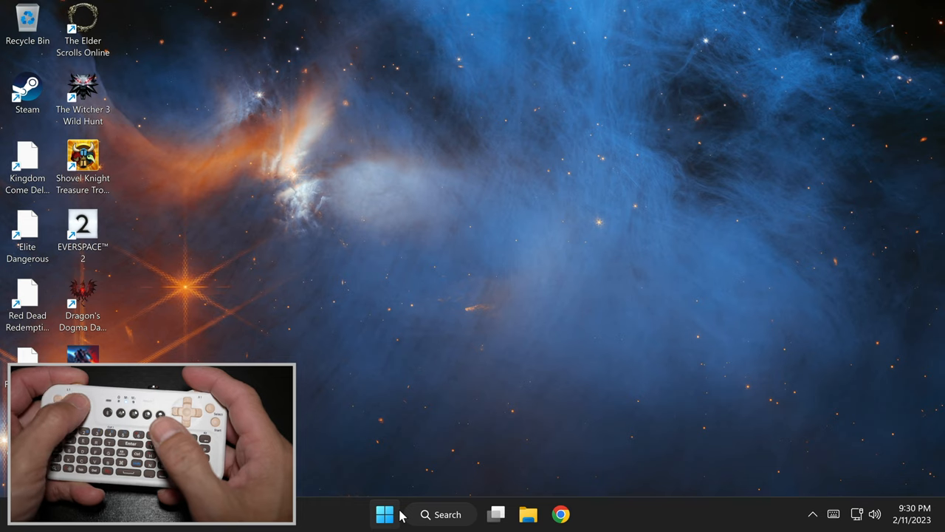
Open the Start menu and launch Paint from the pinned apps.
{"action": "left_click", "coordinate": [384, 514]}
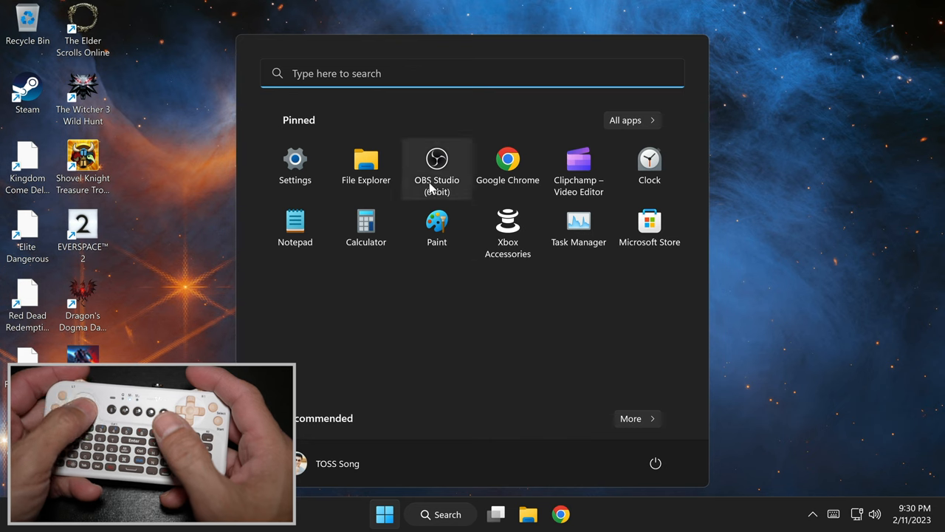
{"action": "mouse_move", "coordinate": [436, 225]}
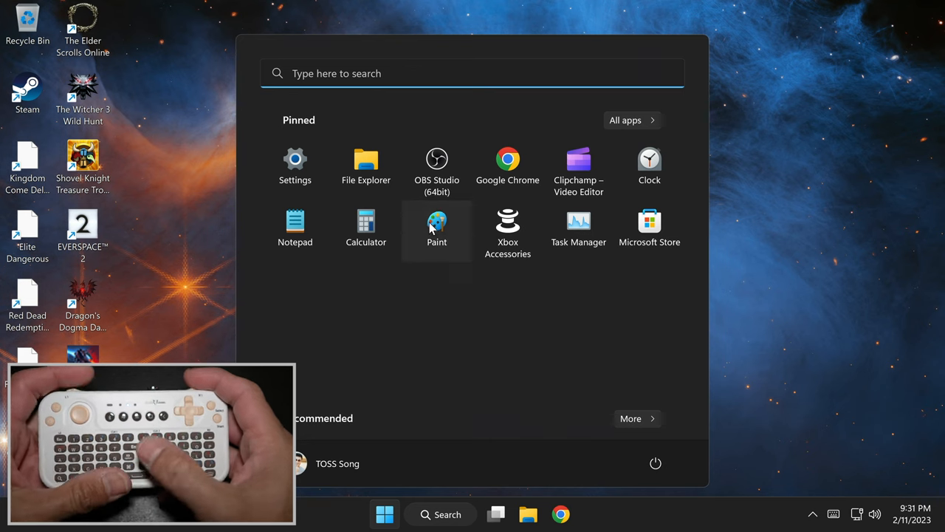
{"action": "left_click", "coordinate": [436, 225]}
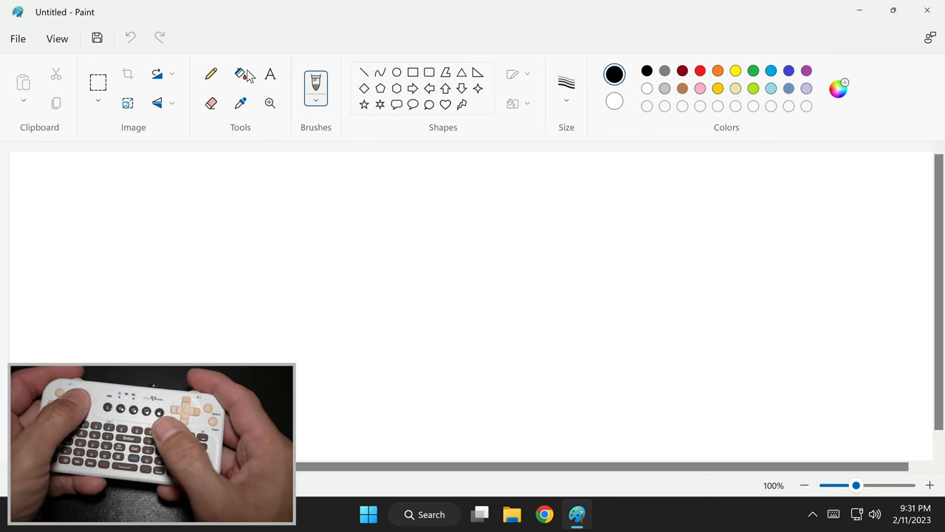
Choose the Pencil tool and show its 1-4 px size options.
{"action": "left_click", "coordinate": [211, 74]}
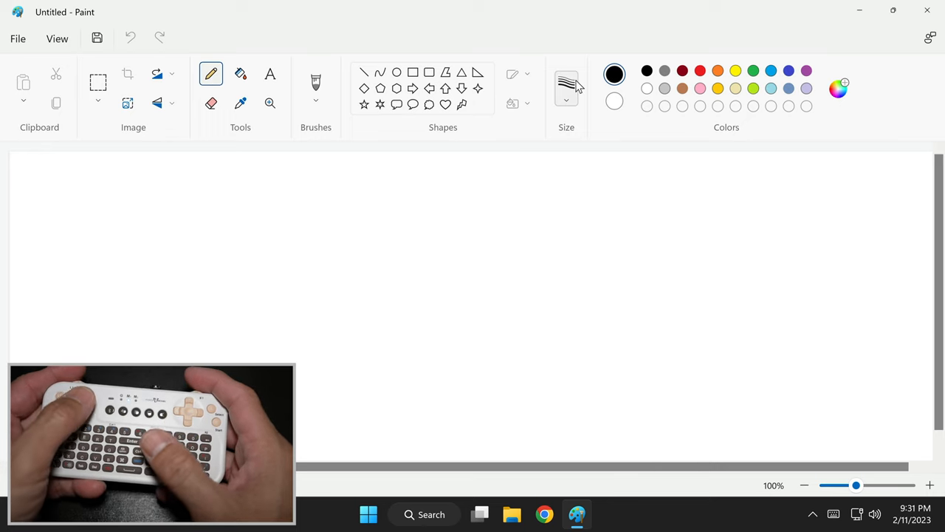
{"action": "left_click", "coordinate": [566, 87]}
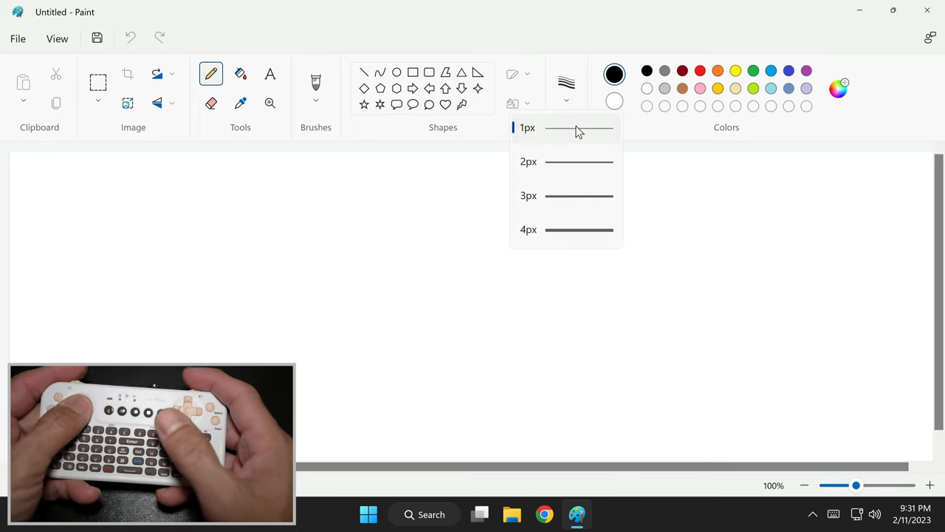
{"action": "mouse_move", "coordinate": [579, 229]}
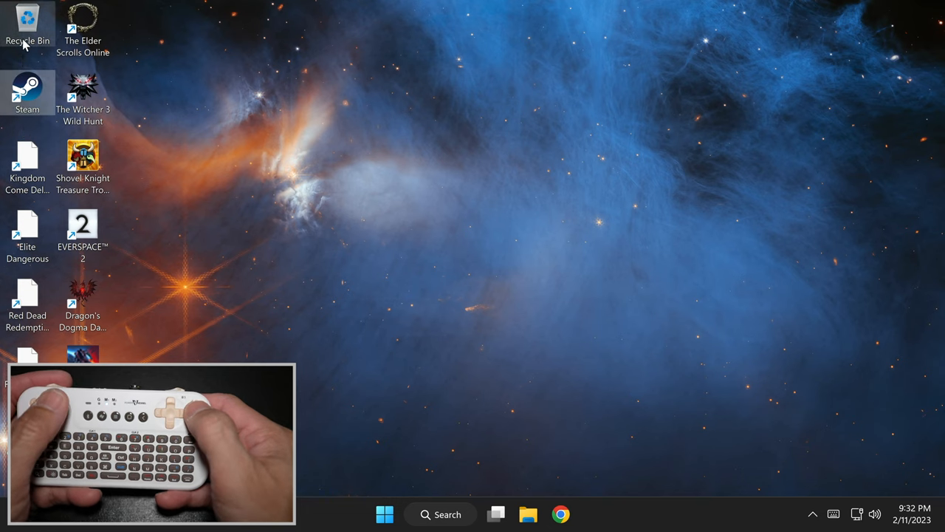
Launch Steam, open Shovel Knight: Treasure Trove in the library, and press Play.
{"action": "double_click", "coordinate": [27, 92]}
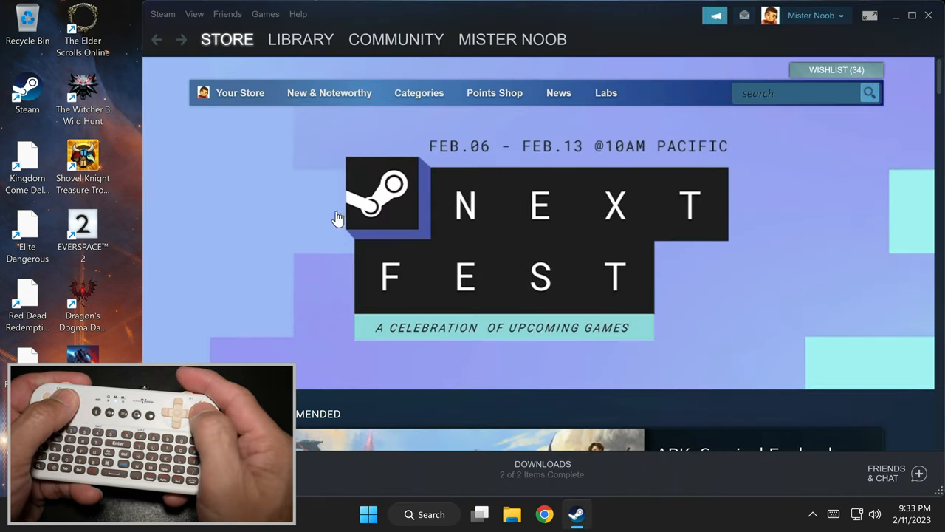
{"action": "left_click", "coordinate": [301, 39]}
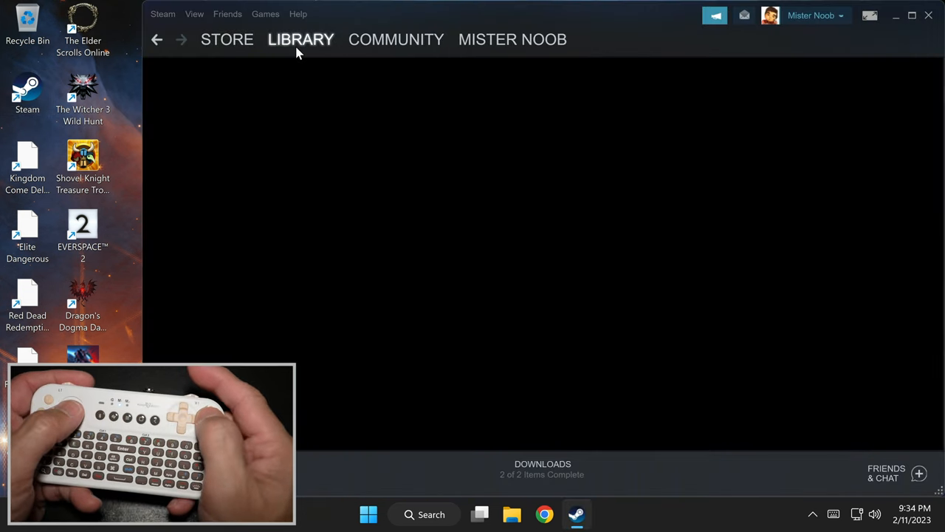
{"action": "left_click", "coordinate": [301, 39]}
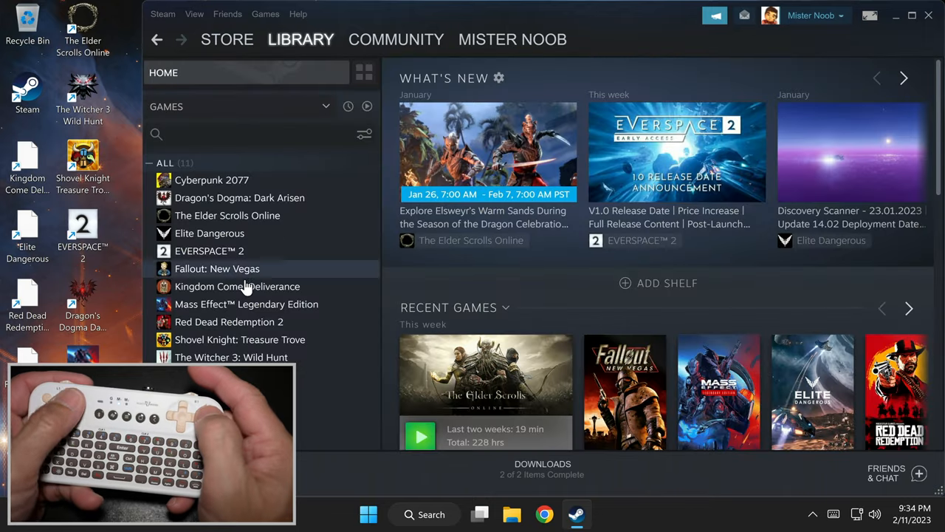
{"action": "mouse_move", "coordinate": [240, 339]}
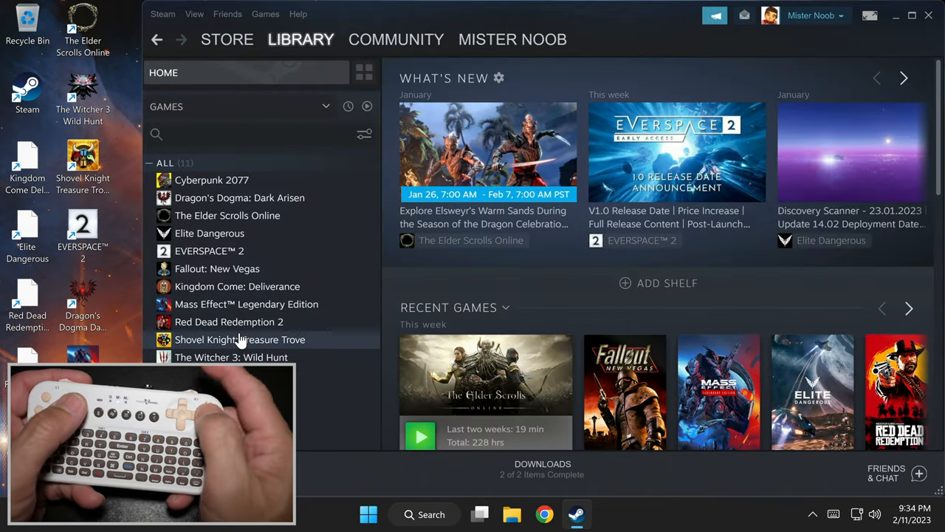
{"action": "left_click", "coordinate": [239, 339]}
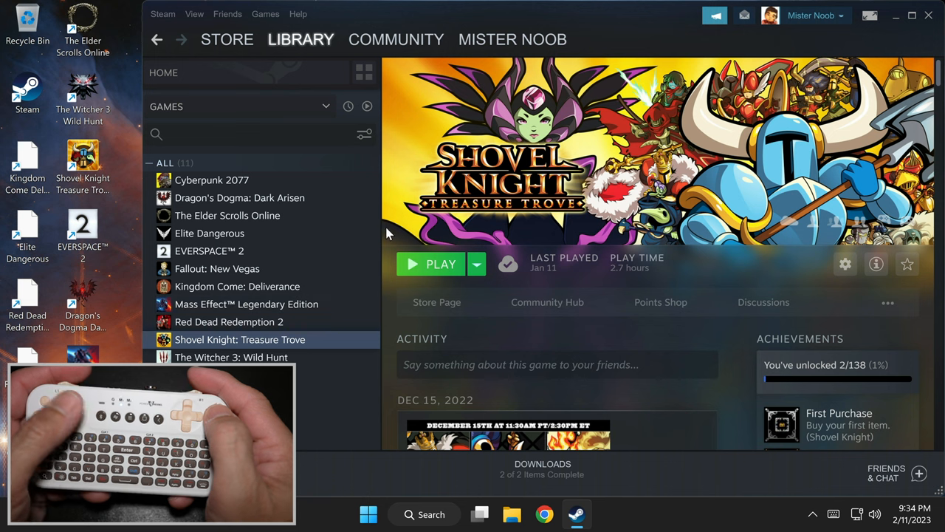
{"action": "mouse_move", "coordinate": [439, 242]}
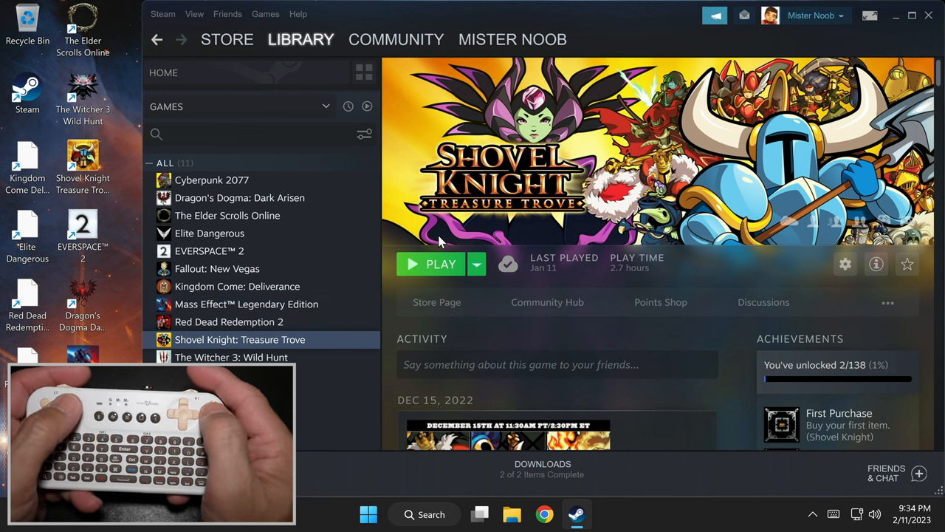
{"action": "mouse_move", "coordinate": [439, 248]}
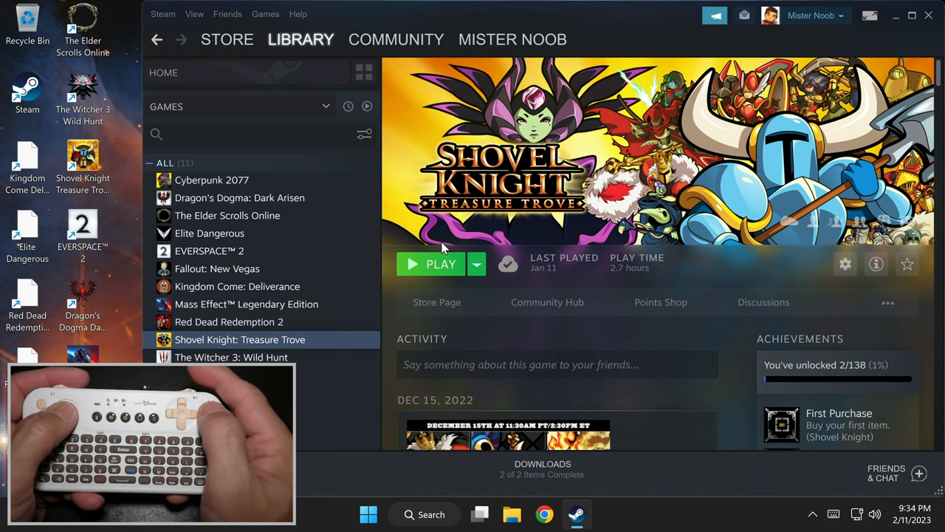
{"action": "left_click", "coordinate": [441, 263]}
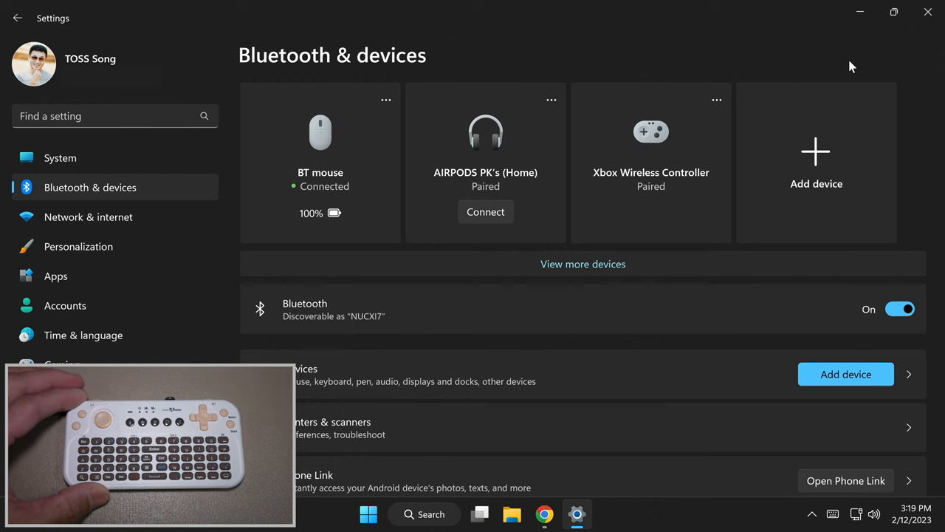
{"action": "mouse_move", "coordinate": [816, 163]}
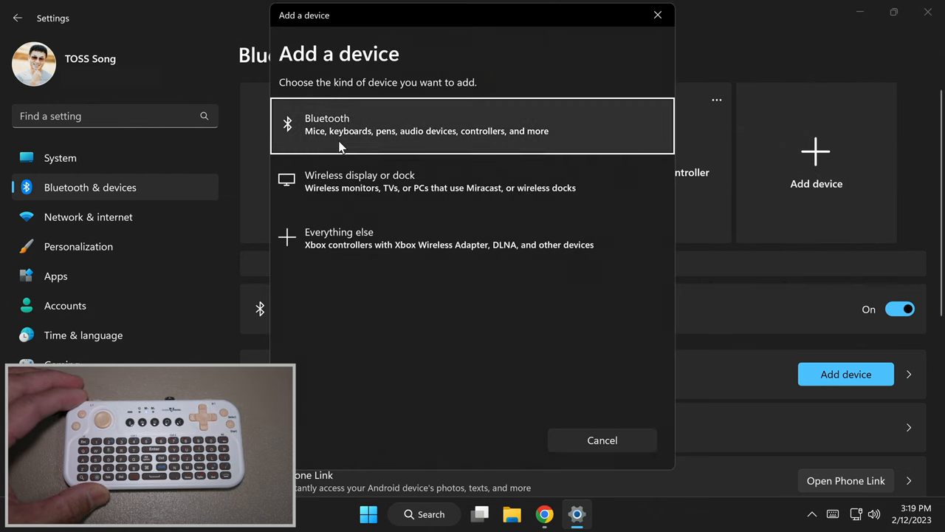
Choose Bluetooth in Add a device and select PV-K01-a to pair.
{"action": "left_click", "coordinate": [473, 125]}
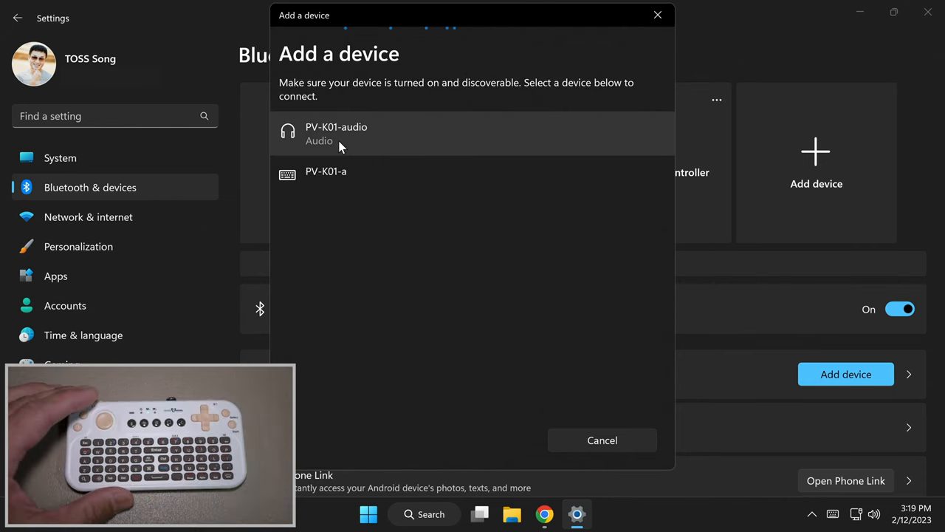
{"action": "mouse_move", "coordinate": [361, 175]}
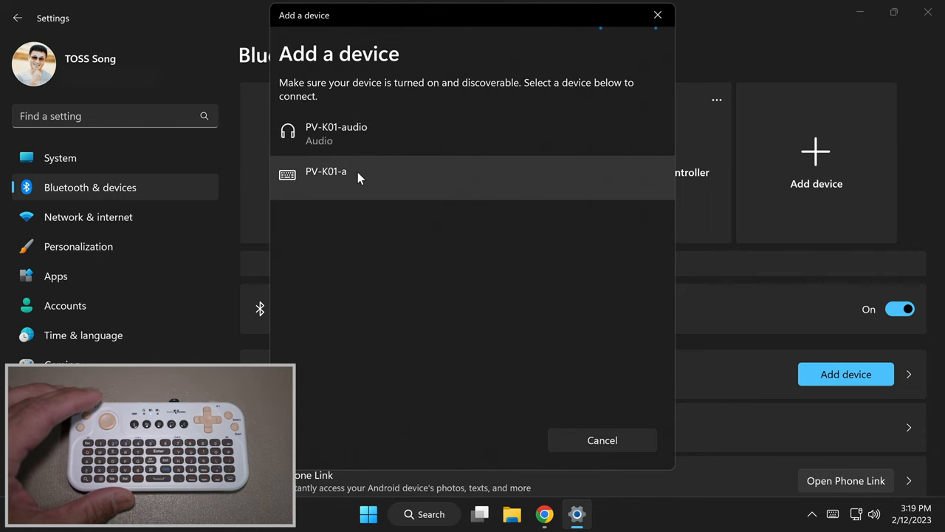
{"action": "mouse_move", "coordinate": [342, 178]}
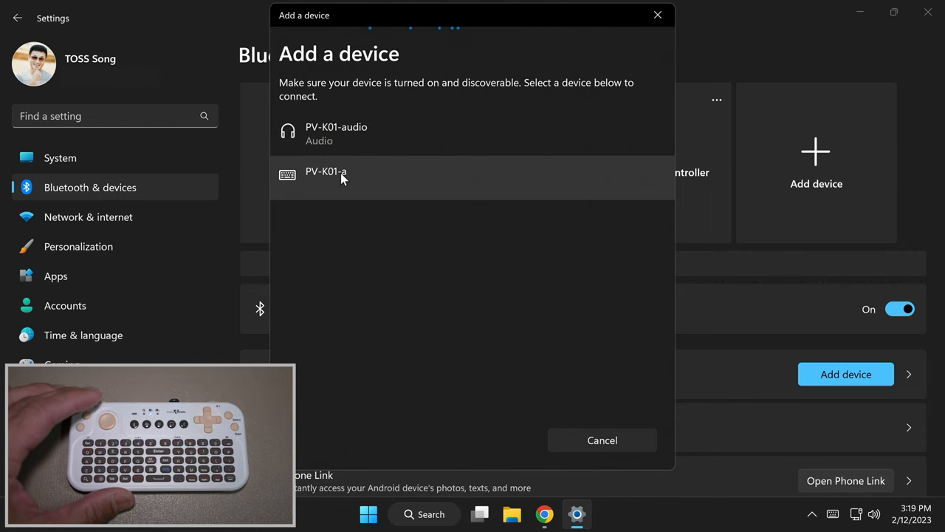
{"action": "left_click", "coordinate": [325, 177]}
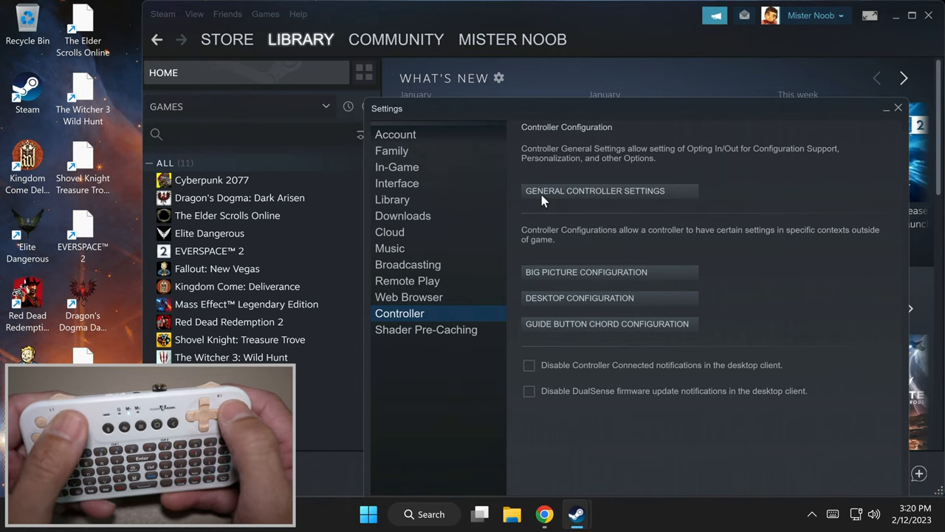
Check Steam's General Controller Settings, then move the knight right in Shovel Knight.
{"action": "left_click", "coordinate": [594, 190]}
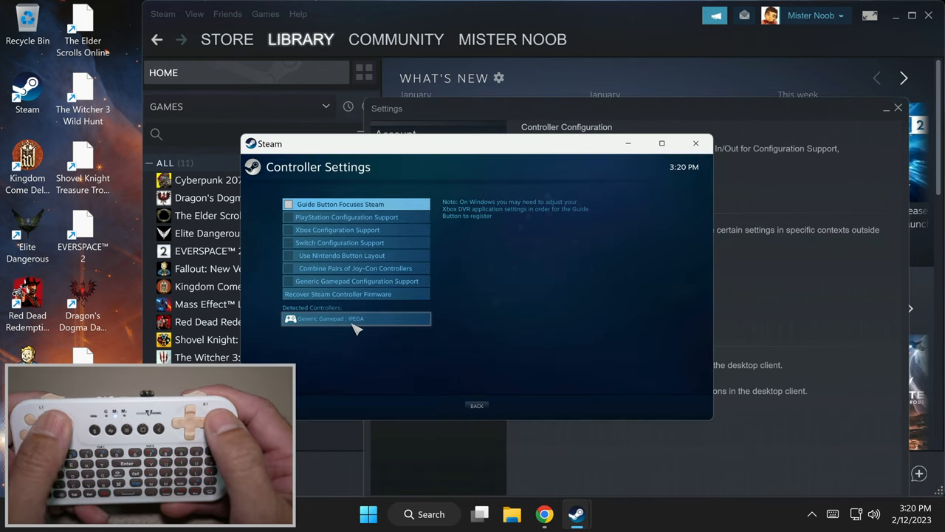
{"action": "mouse_move", "coordinate": [325, 331]}
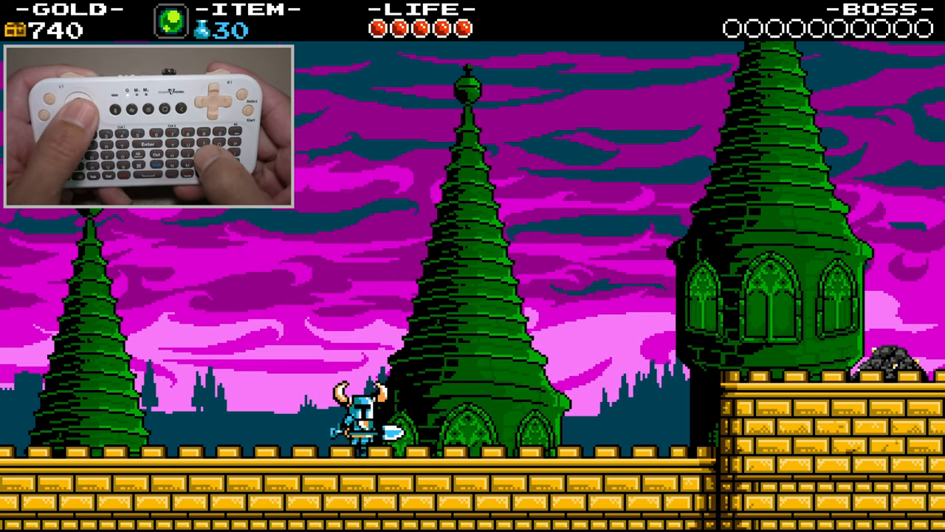
{"action": "key", "text": "Right"}
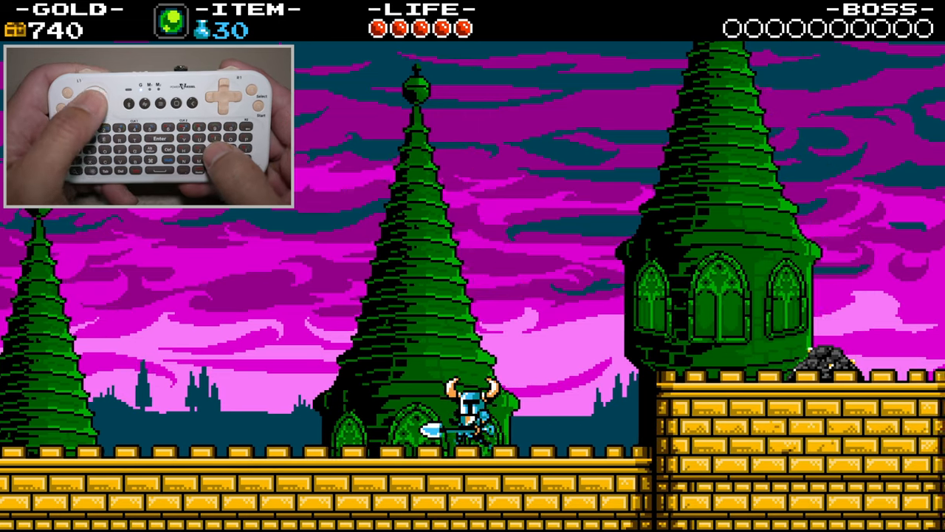